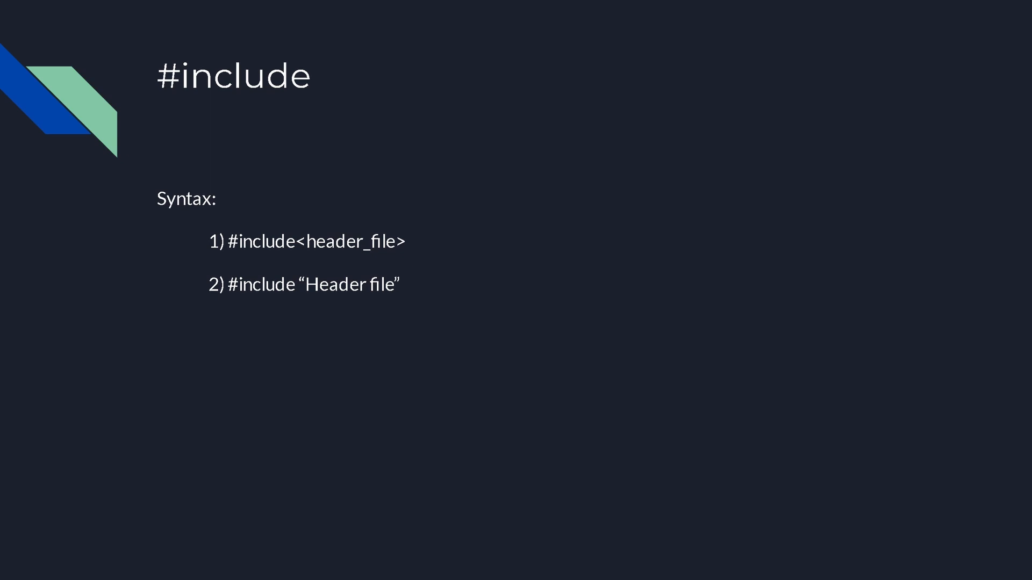
# - Leave the #include syntax slides and launch Visual Studio 2022
pyautogui.click(430, 568)
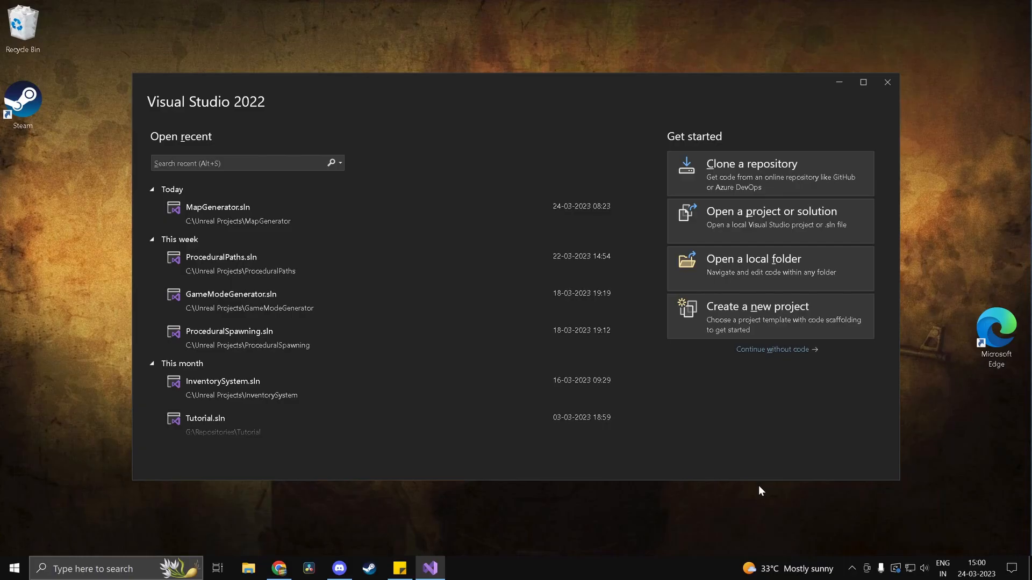
pyautogui.moveTo(390, 128)
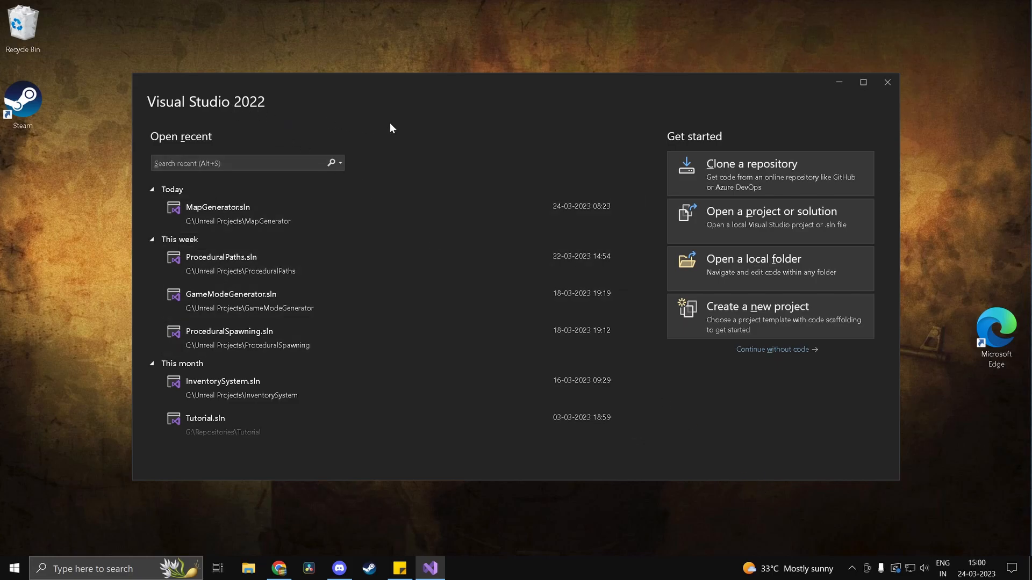
pyautogui.moveTo(748, 387)
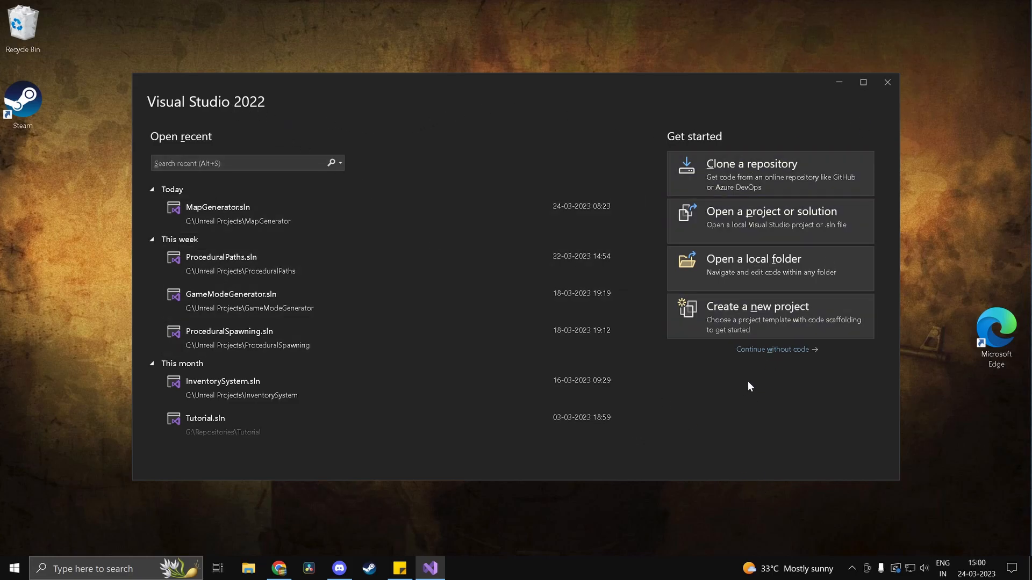
# - Start a new project and search the templates for 'empty'
pyautogui.click(757, 318)
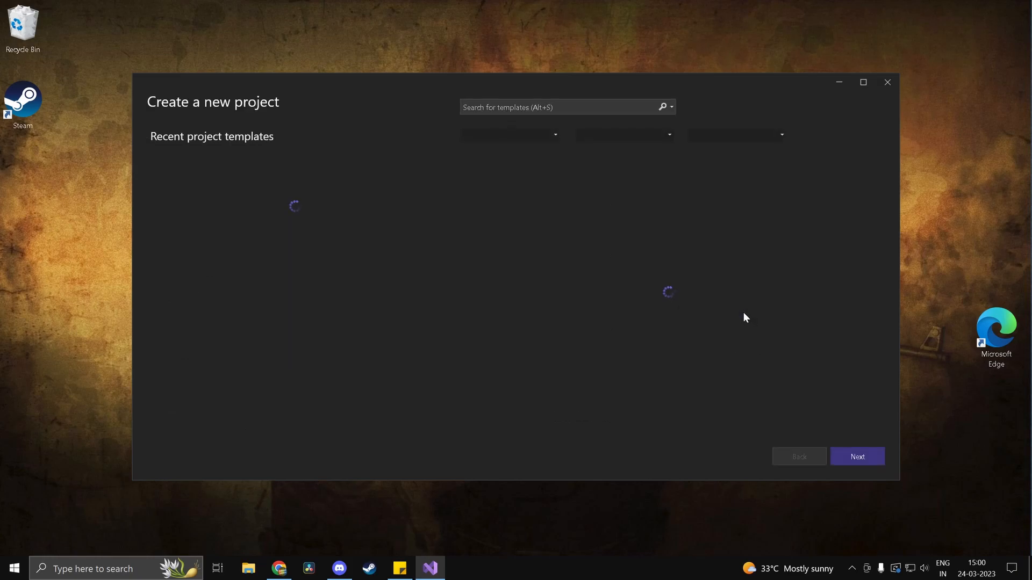
pyautogui.write('empty')
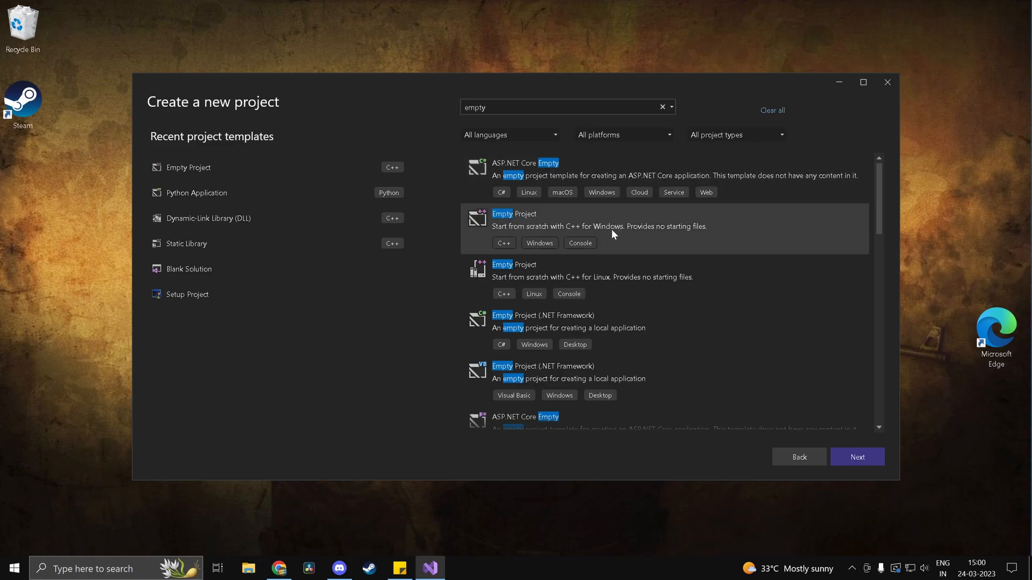
pyautogui.moveTo(627, 238)
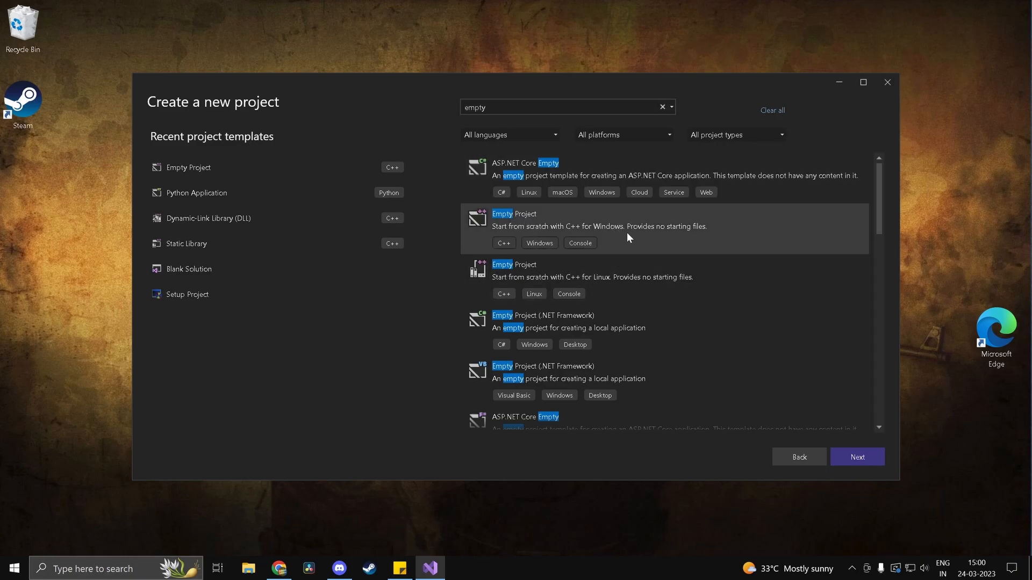
pyautogui.moveTo(560, 229)
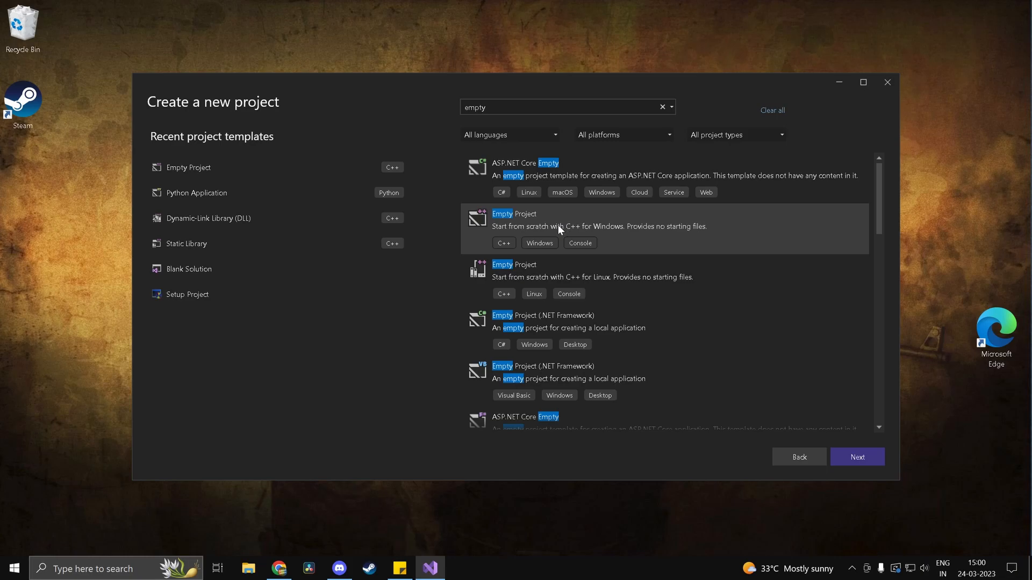
pyautogui.moveTo(675, 285)
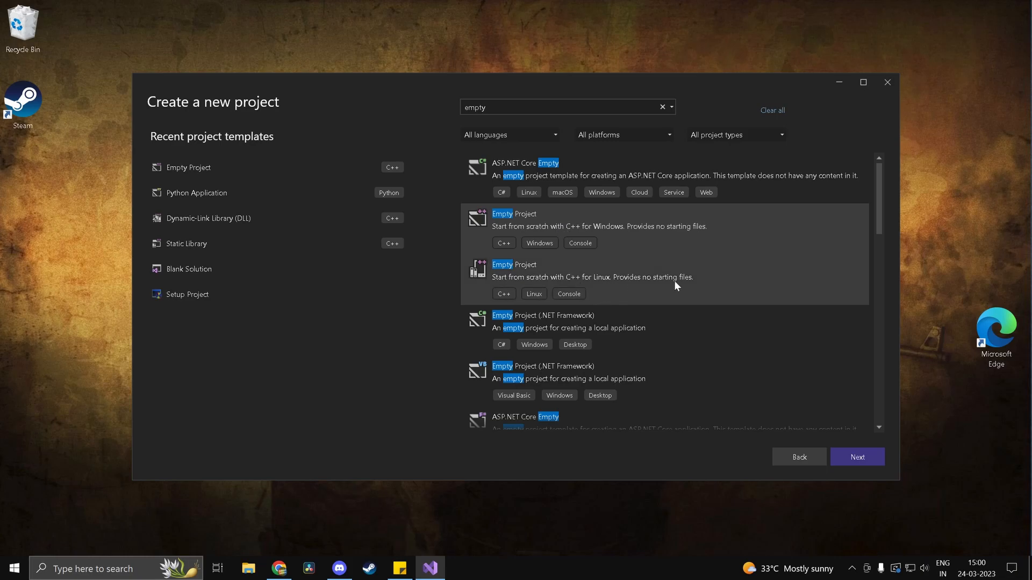
pyautogui.moveTo(708, 319)
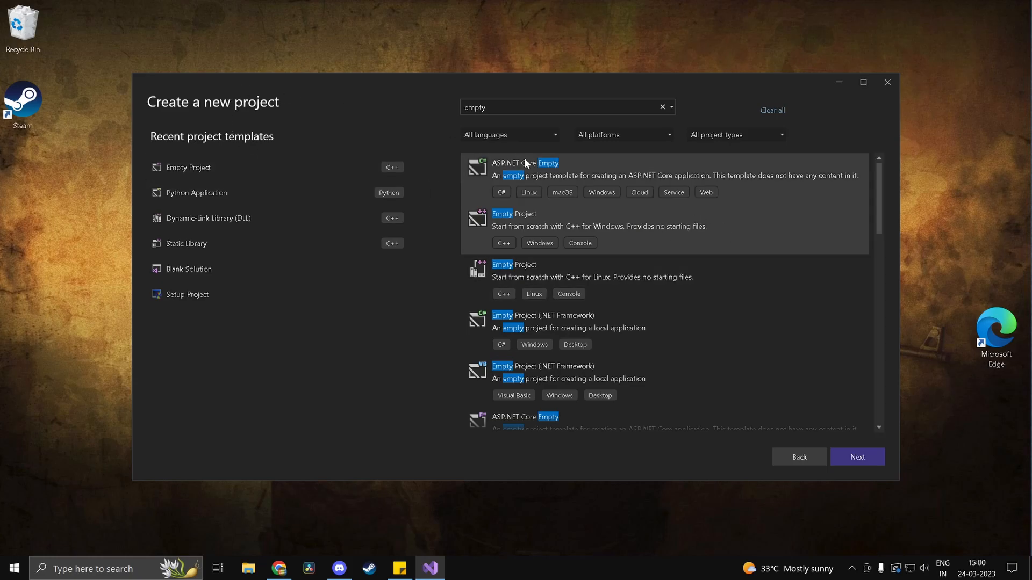
pyautogui.moveTo(653, 162)
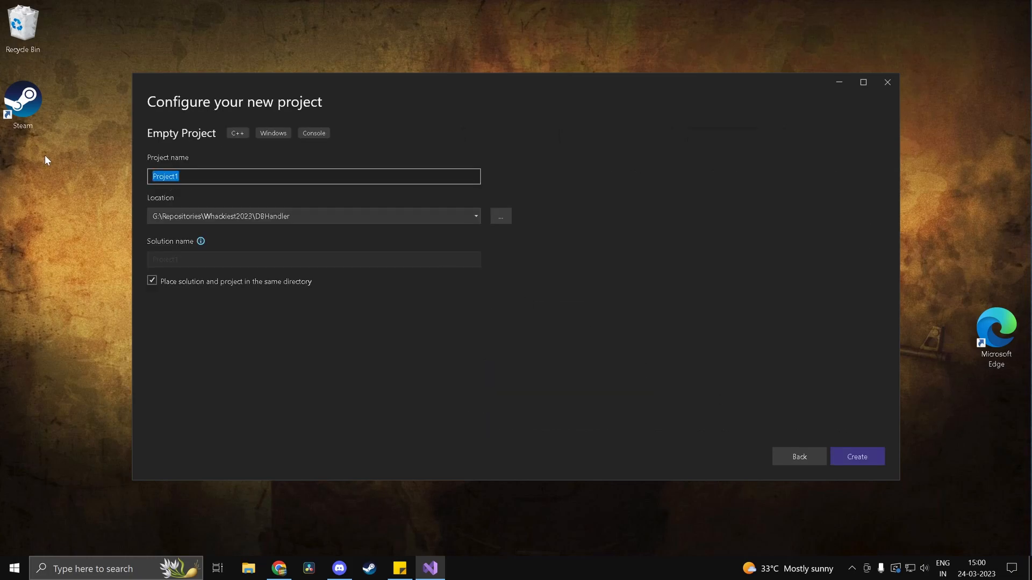
# - Name the project CPPForGameDevelopment, keep solution and project in one directory, and create it
pyautogui.write('CPPFor')
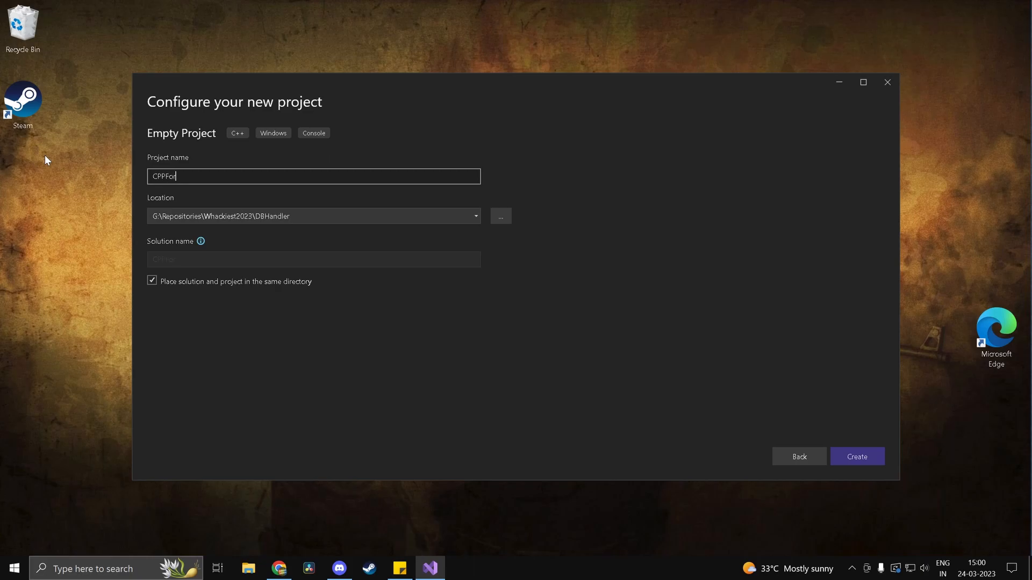
pyautogui.write('GameDevelopment')
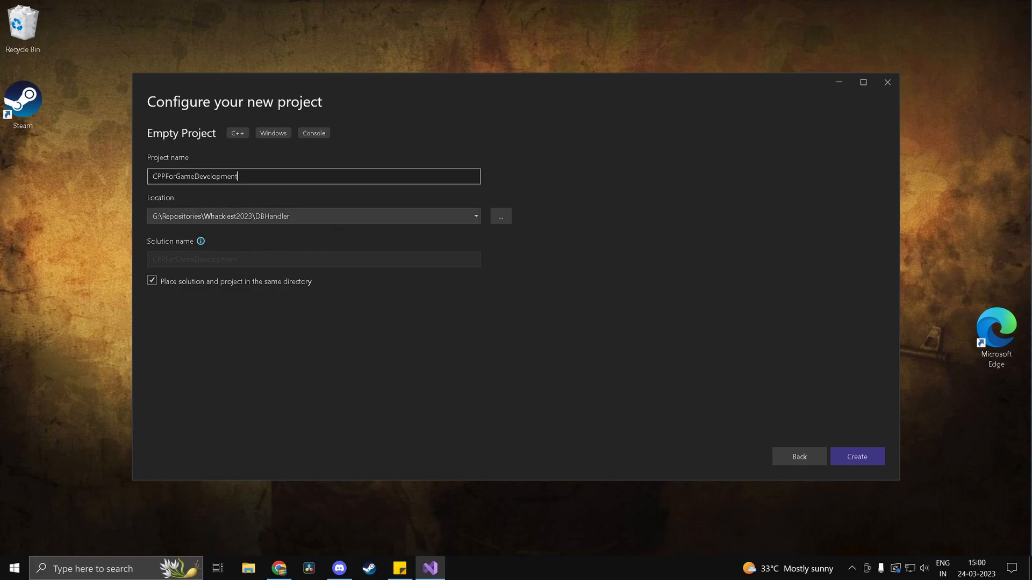
pyautogui.click(152, 281)
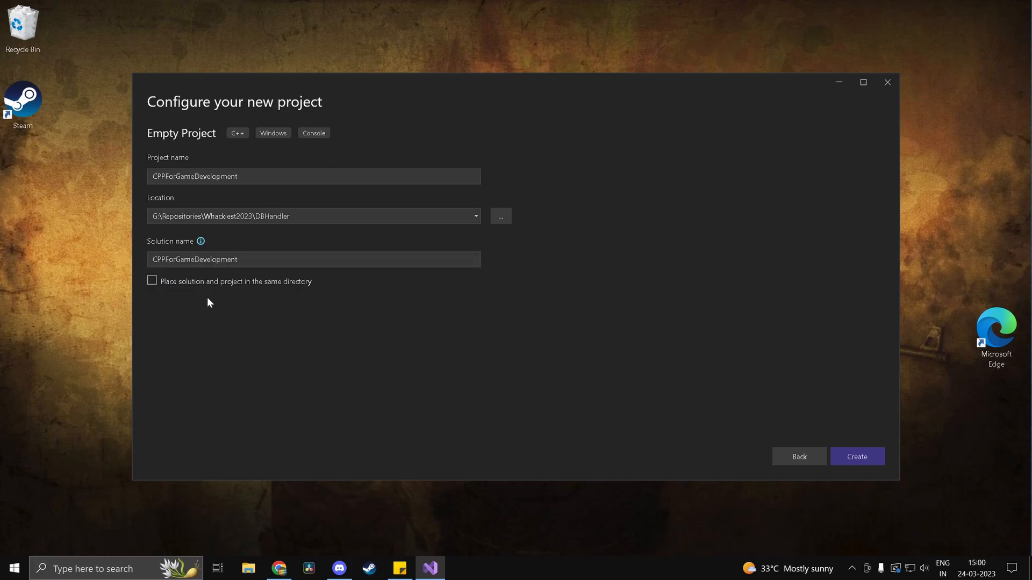
pyautogui.click(153, 281)
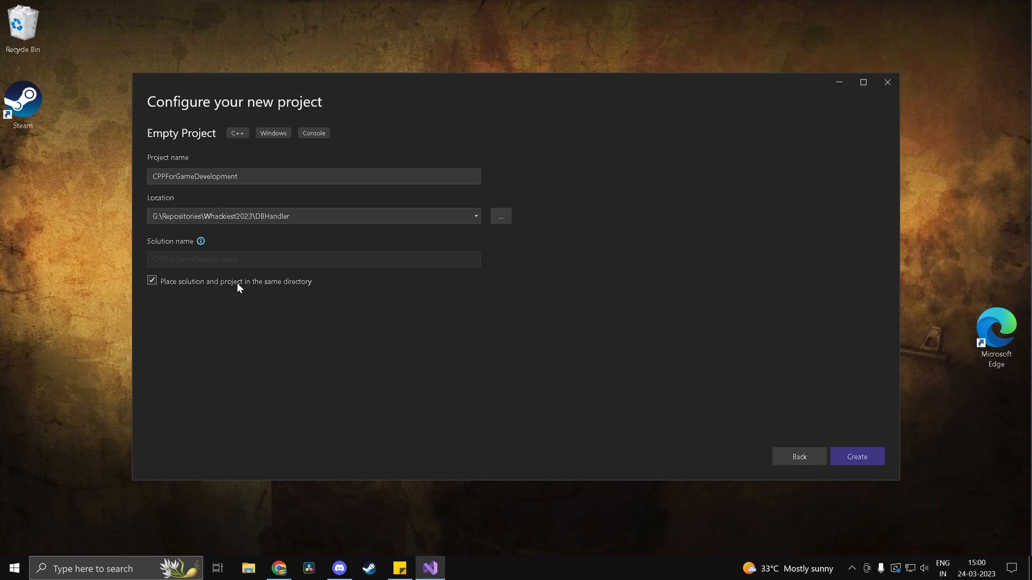
pyautogui.moveTo(550, 335)
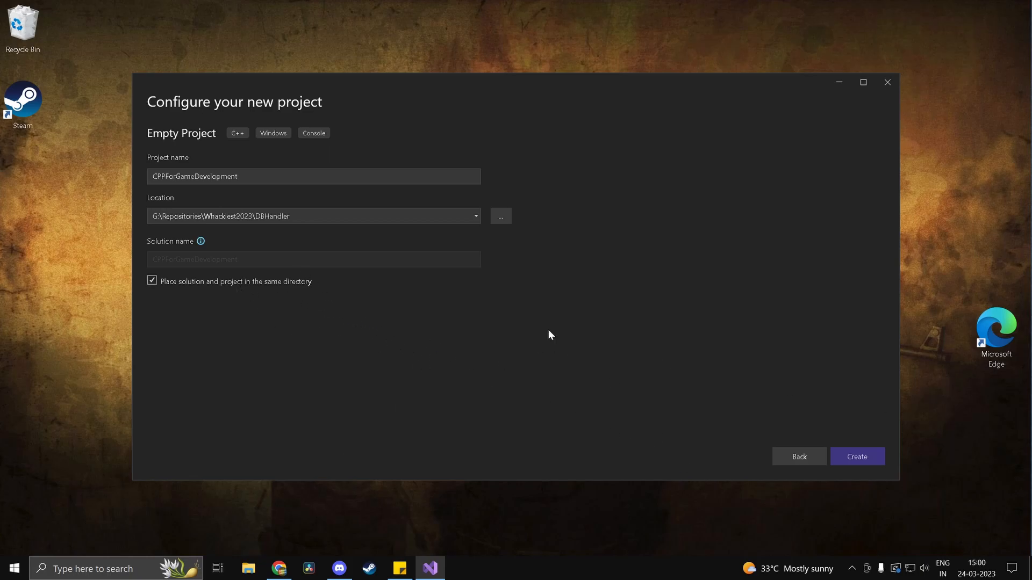
pyautogui.click(857, 457)
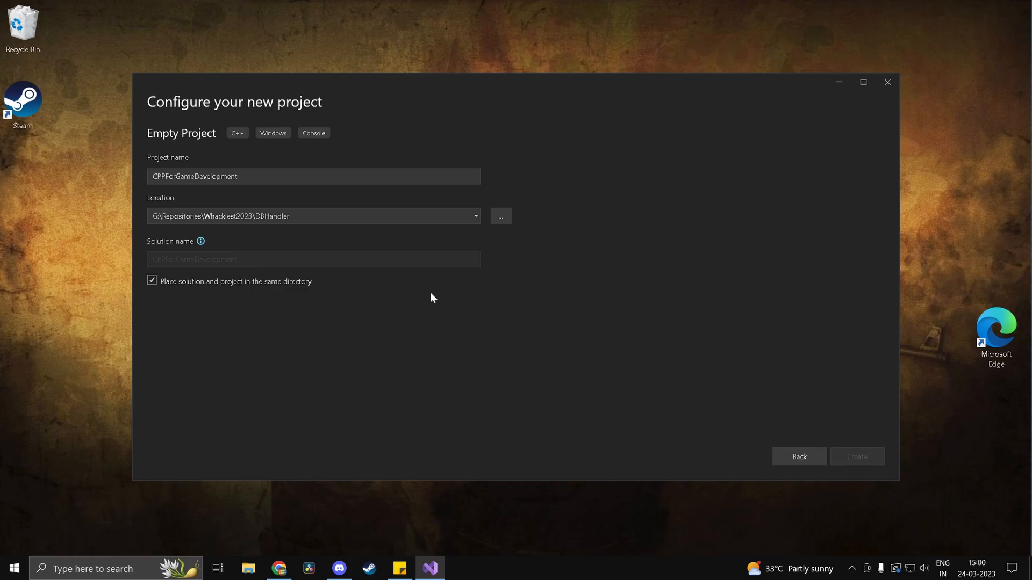
# - Let CPPForGameDevelopment finish loading and select its Source Files folder
pyautogui.click(856, 457)
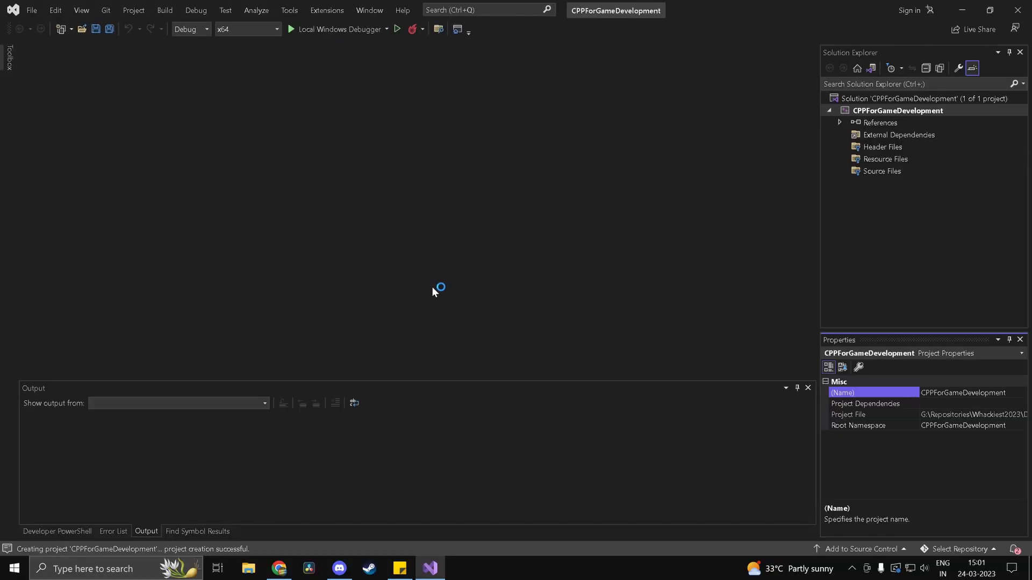
pyautogui.moveTo(463, 390)
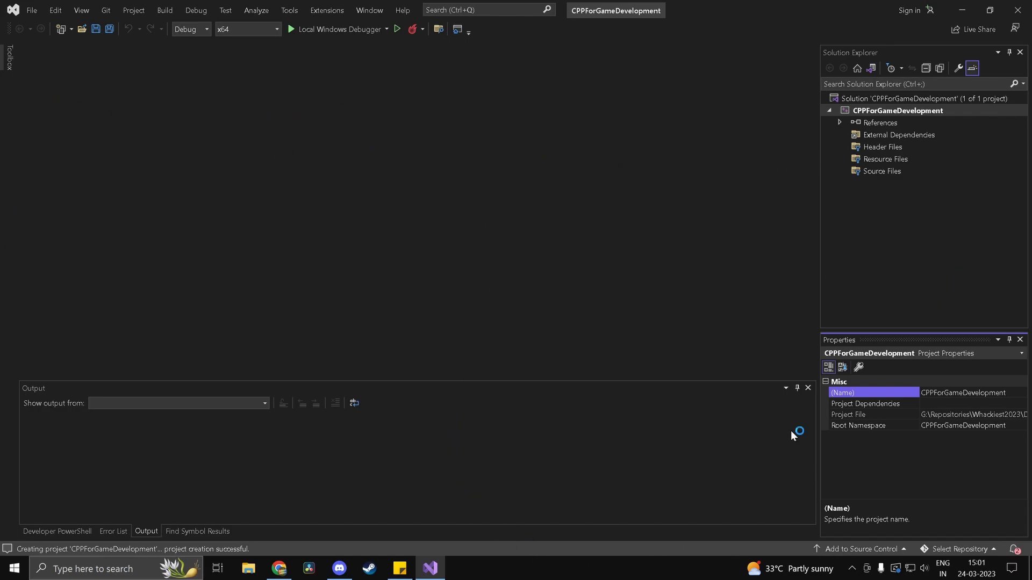
pyautogui.moveTo(569, 335)
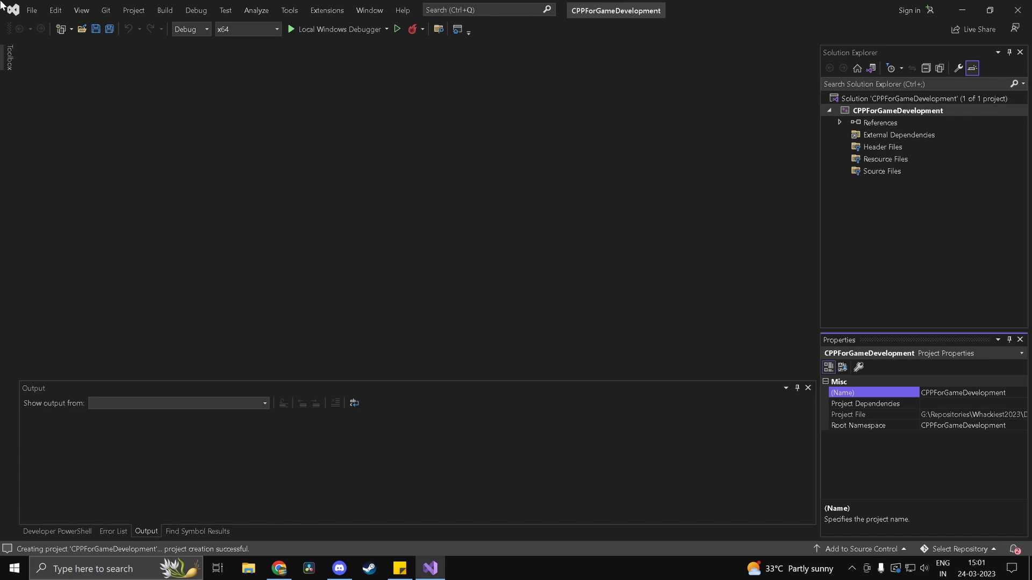
pyautogui.moveTo(314, 77)
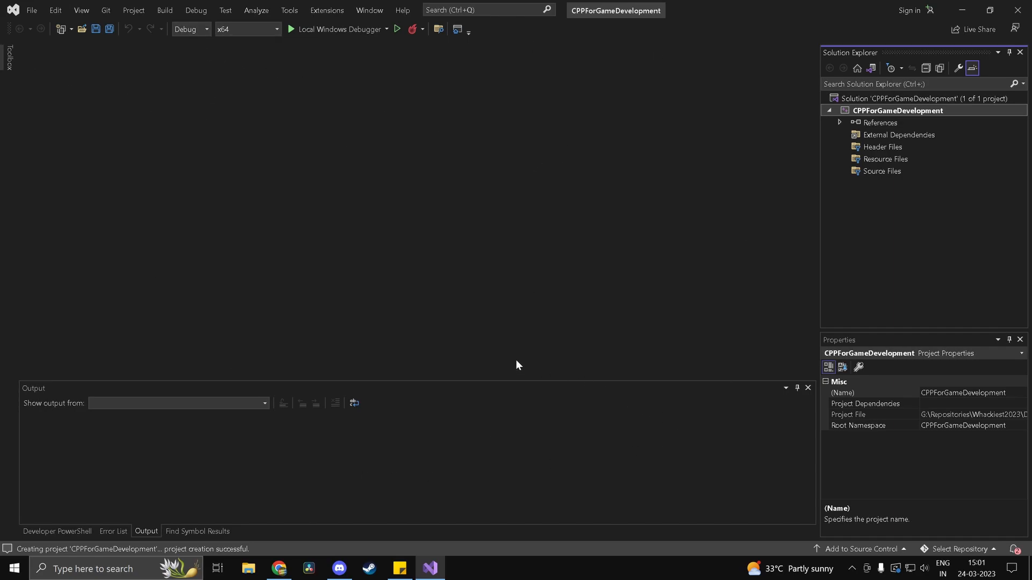
pyautogui.moveTo(897, 147)
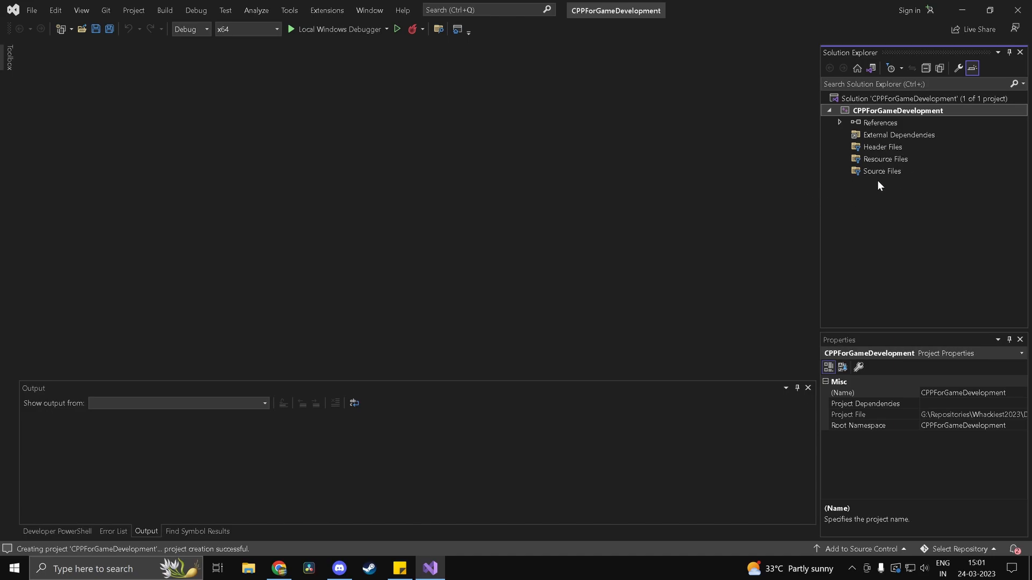
pyautogui.click(885, 171)
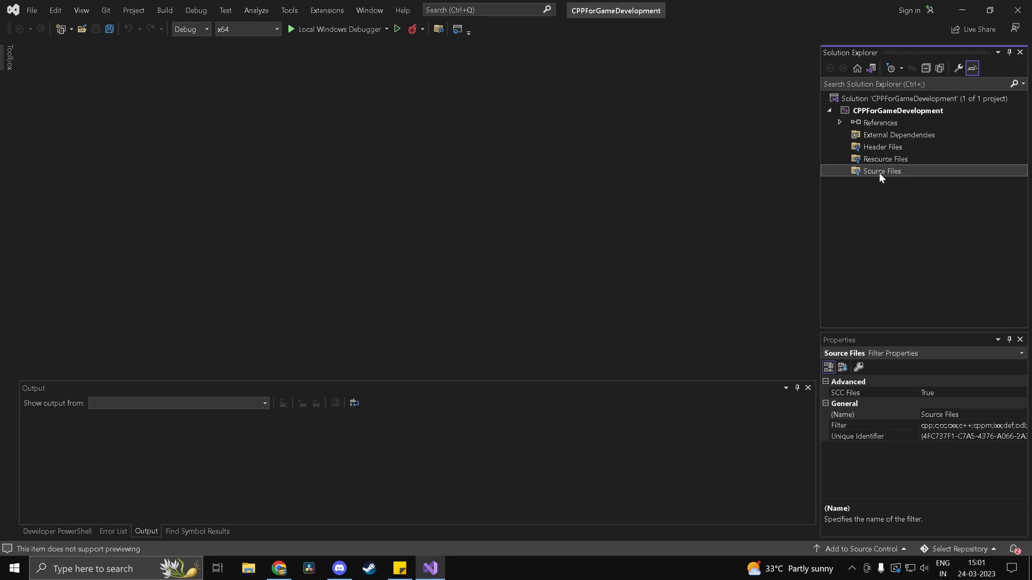
pyautogui.moveTo(874, 180)
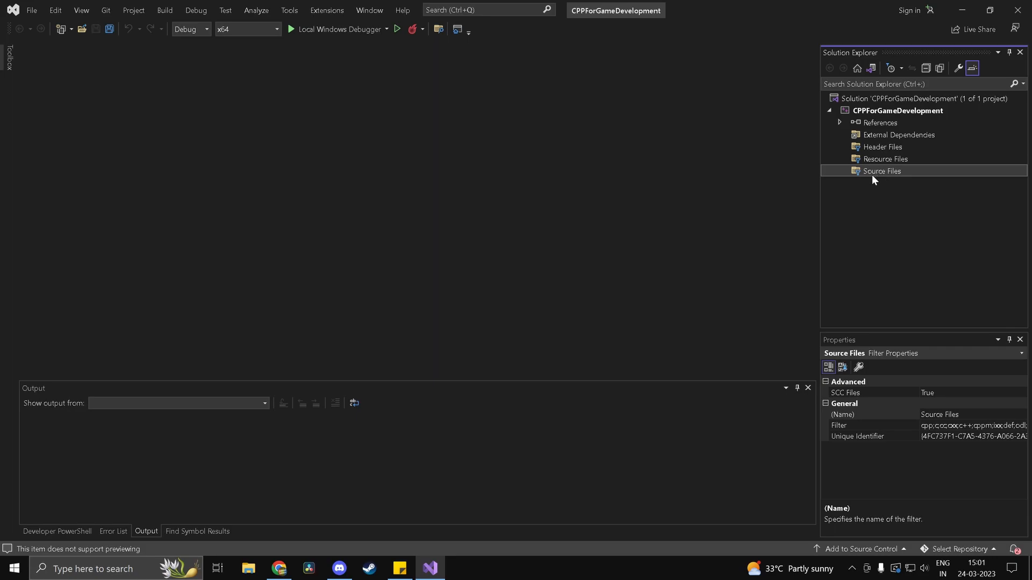
pyautogui.moveTo(886, 183)
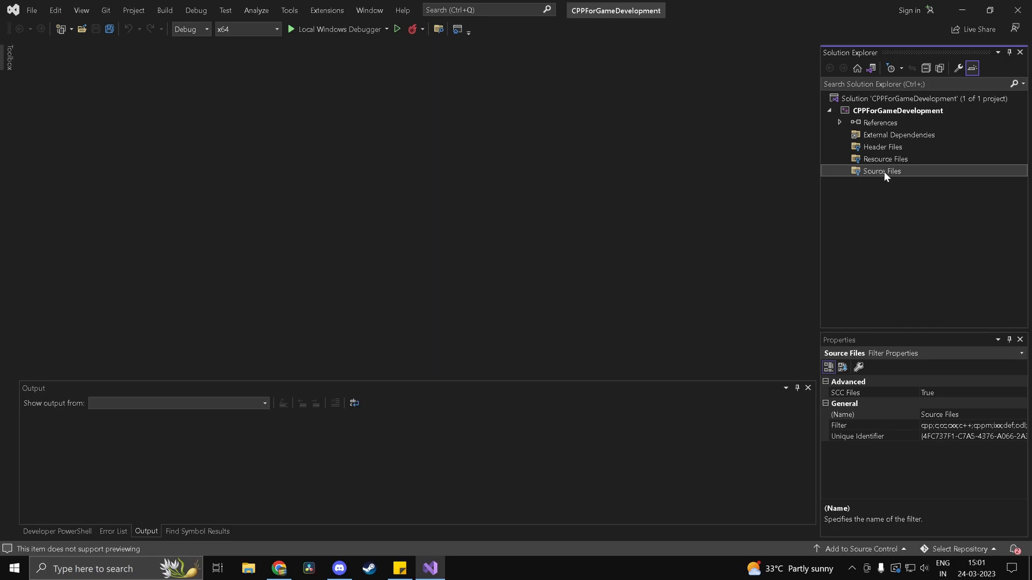
# - Add a new C++ file named main.cpp under Source Files
pyautogui.rightClick(881, 170)
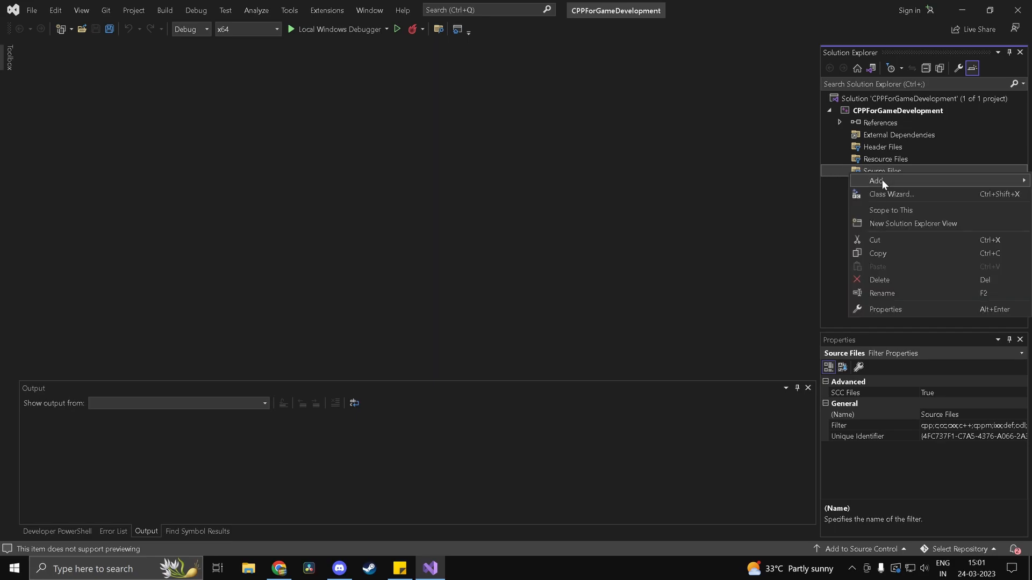
pyautogui.moveTo(877, 181)
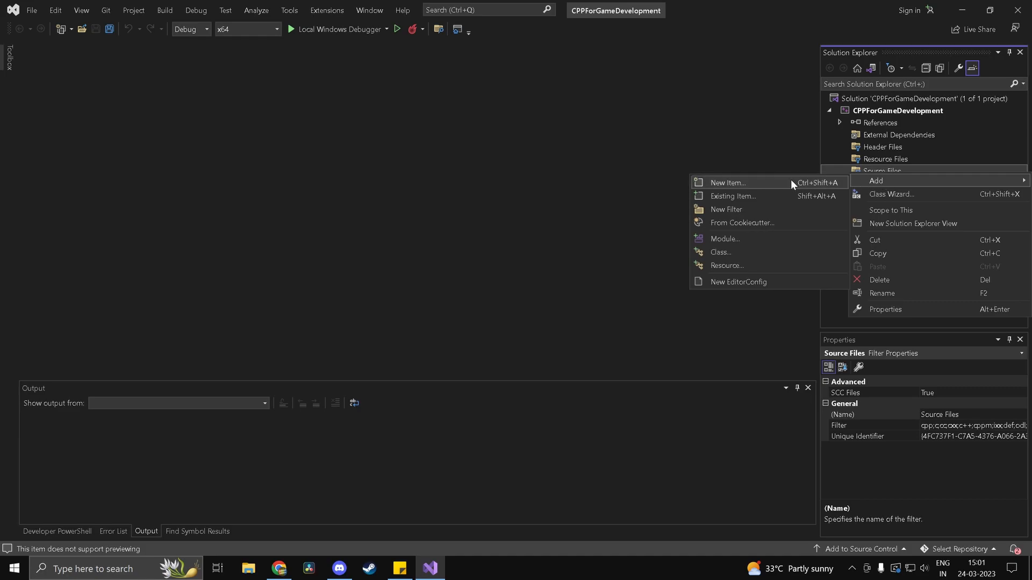
pyautogui.click(727, 182)
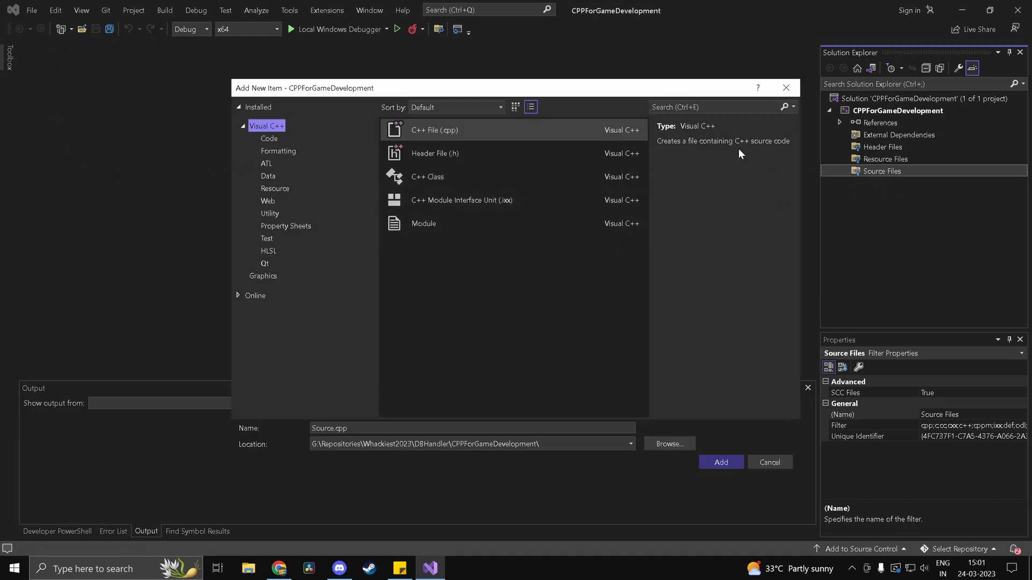
pyautogui.moveTo(357, 327)
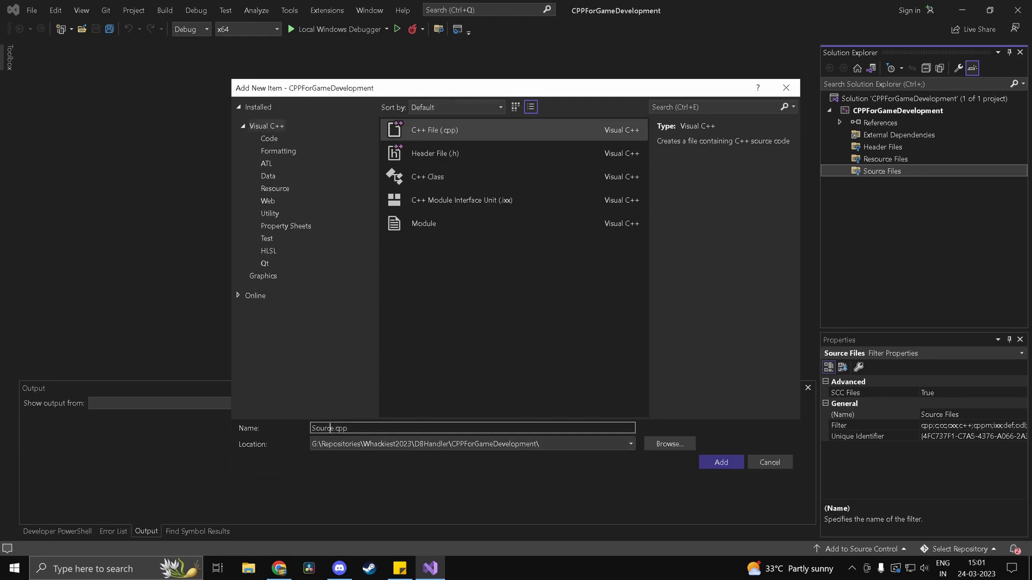
pyautogui.write('main.cpp')
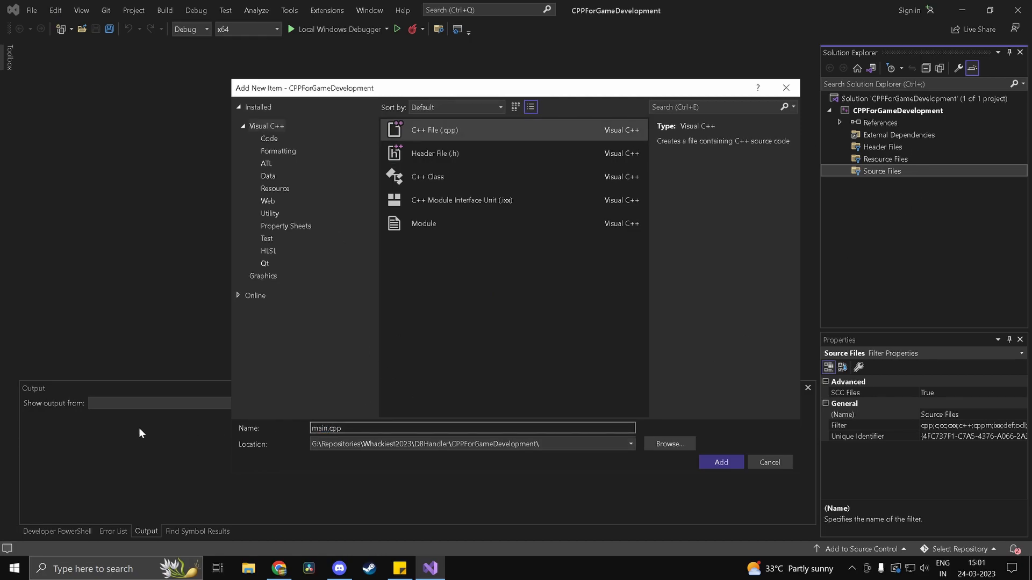
pyautogui.click(720, 462)
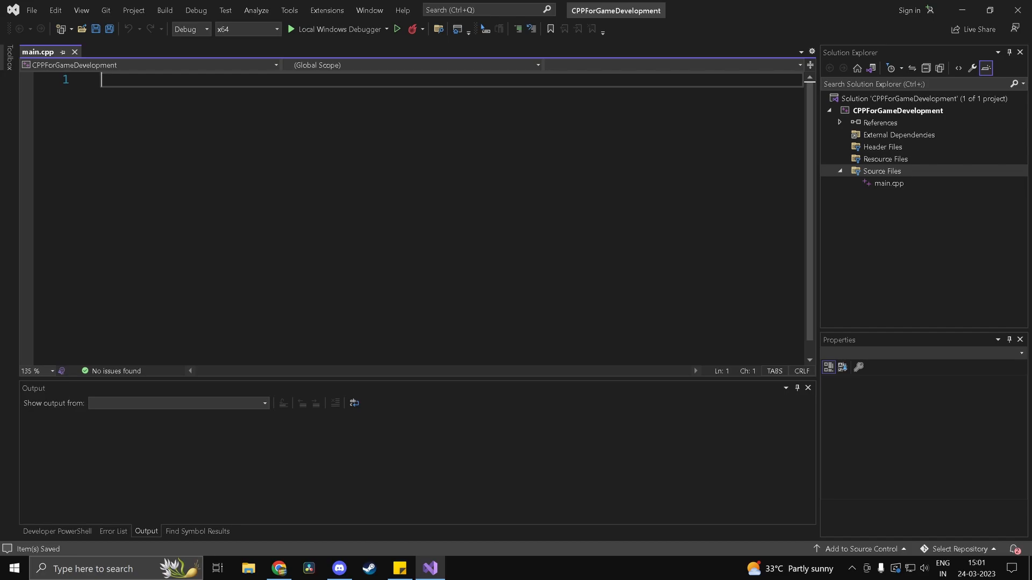
# - Reduce main.cpp to only #include<iostream>, removing main, and save
pyautogui.write('#include<iostream>')
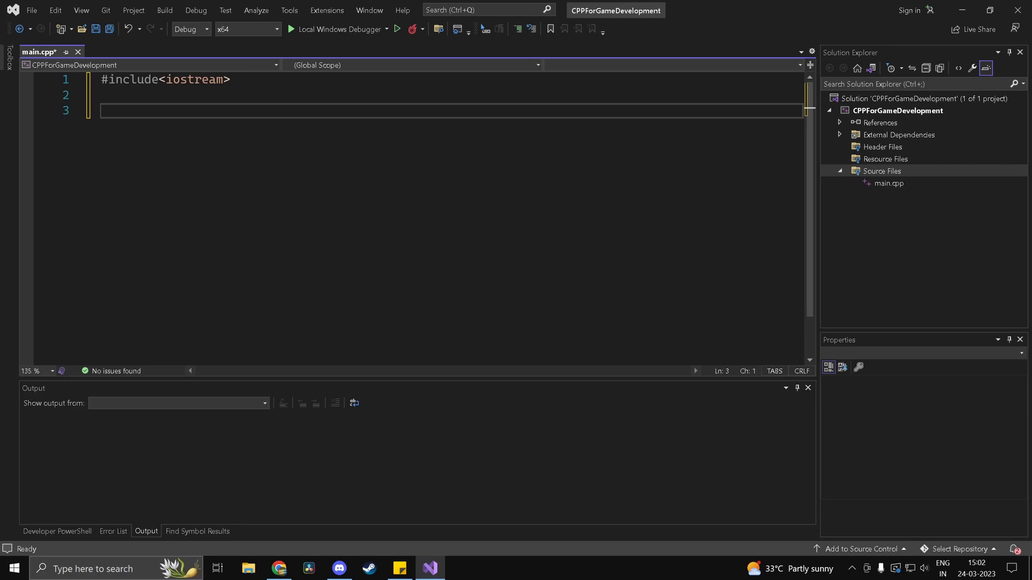
pyautogui.write('int main()')
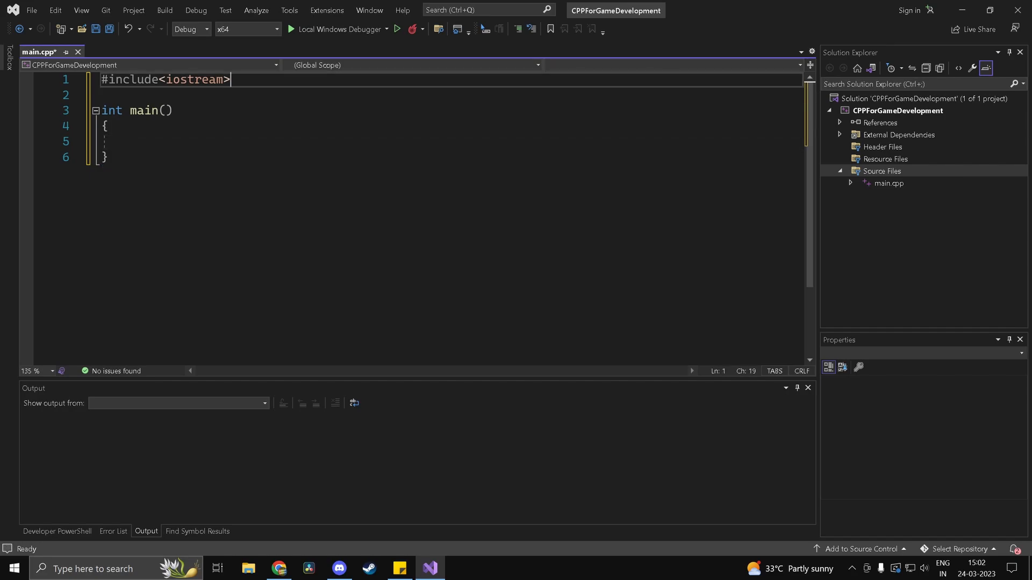
pyautogui.press('ctrl+s')
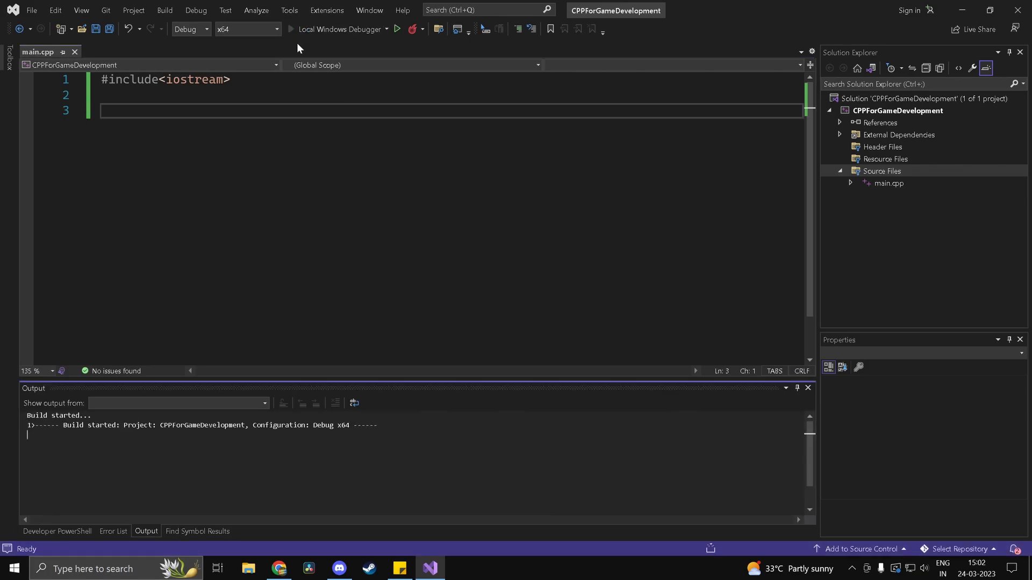
# - Run the program without main and decline running the last successful build
pyautogui.click(396, 29)
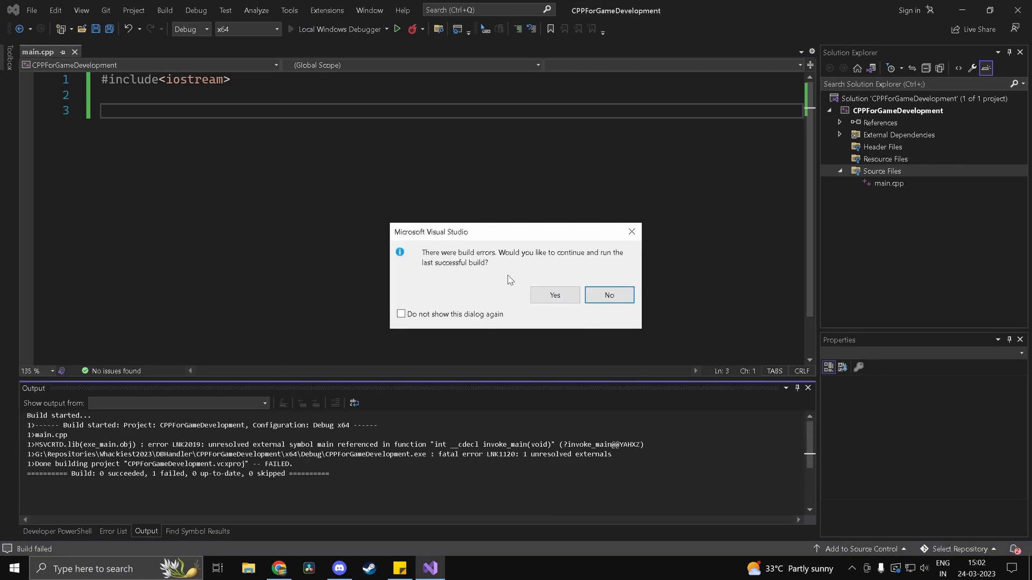
pyautogui.moveTo(835, 239)
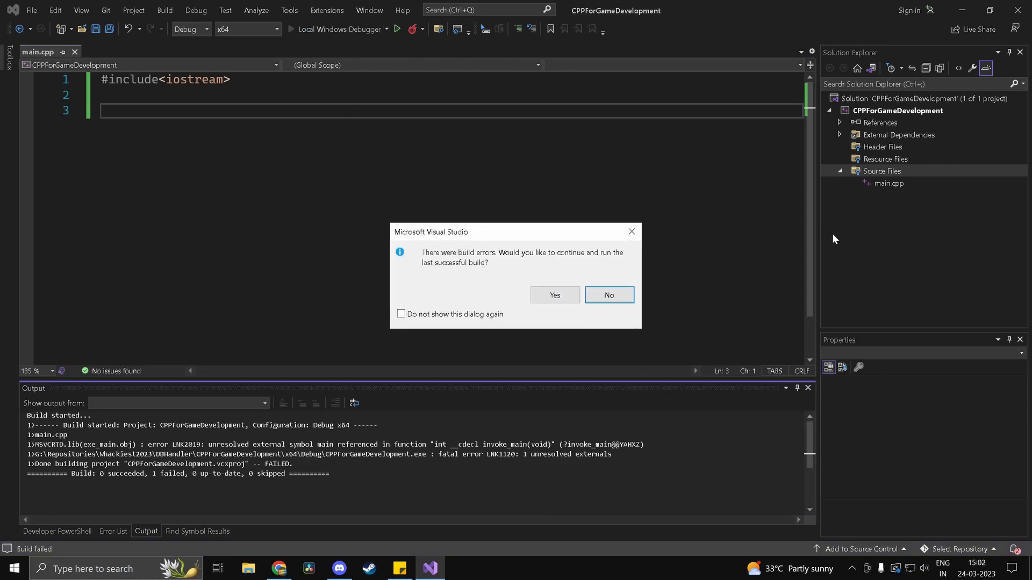
pyautogui.click(607, 295)
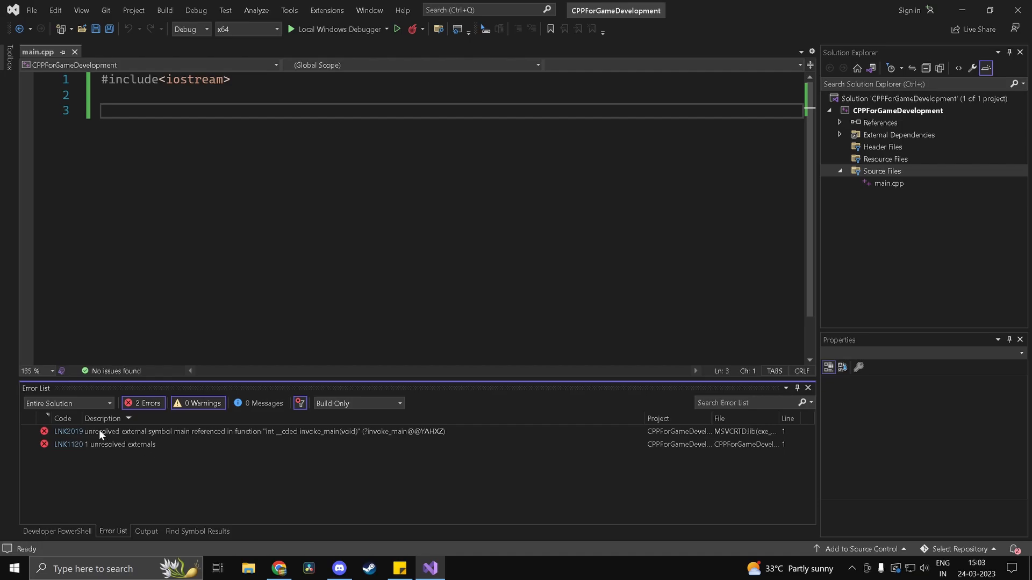
pyautogui.moveTo(202, 441)
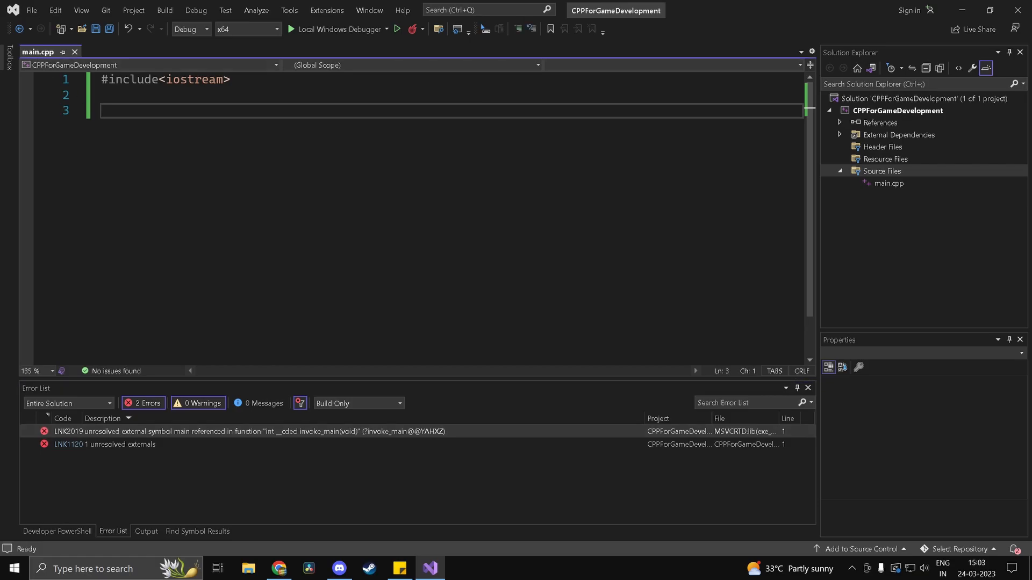
# - Add an empty int main(), run it to exit code 0, and place the cursor in its body
pyautogui.write('int main')
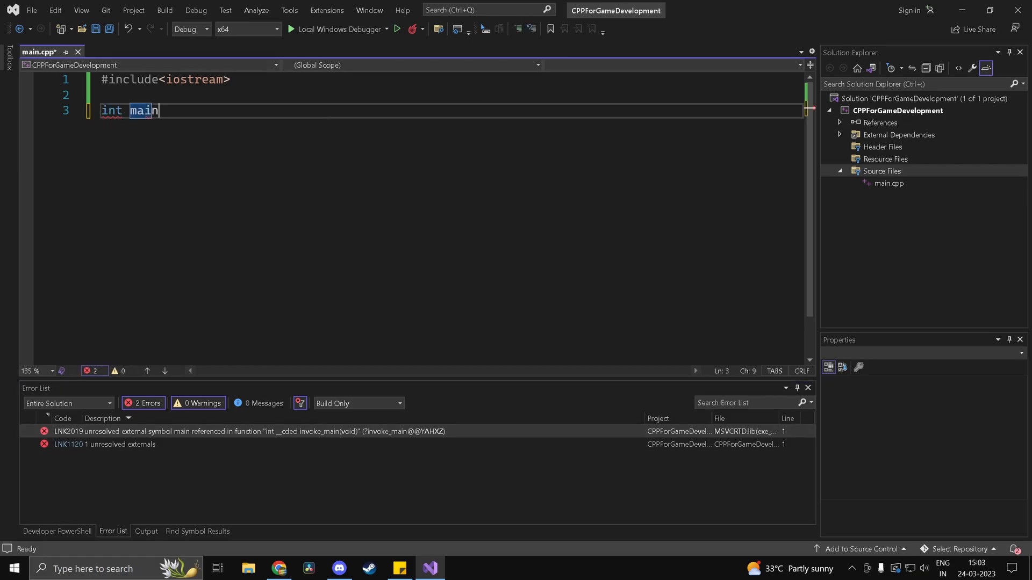
pyautogui.write('()')
pyautogui.write('{')
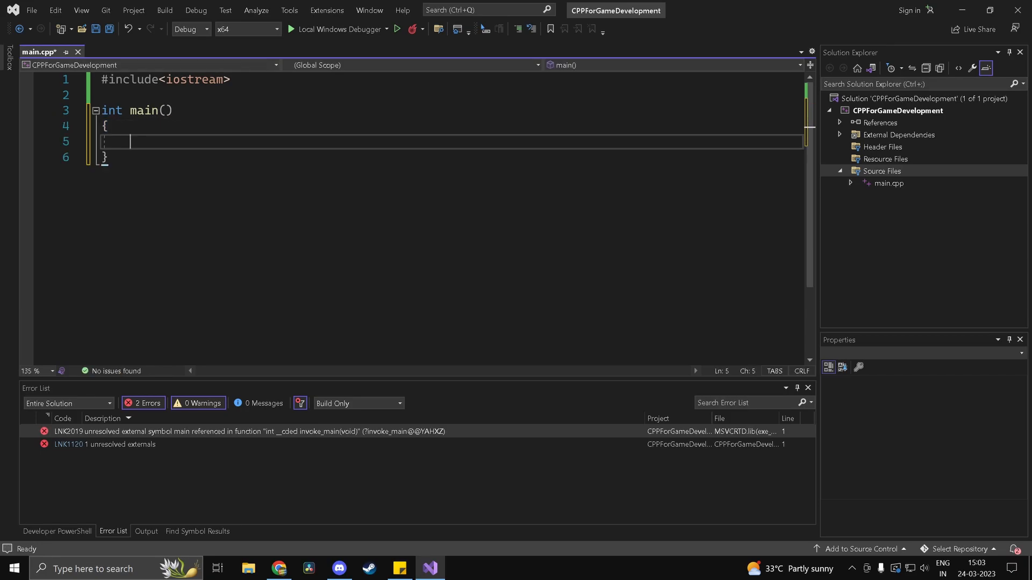
pyautogui.click(396, 29)
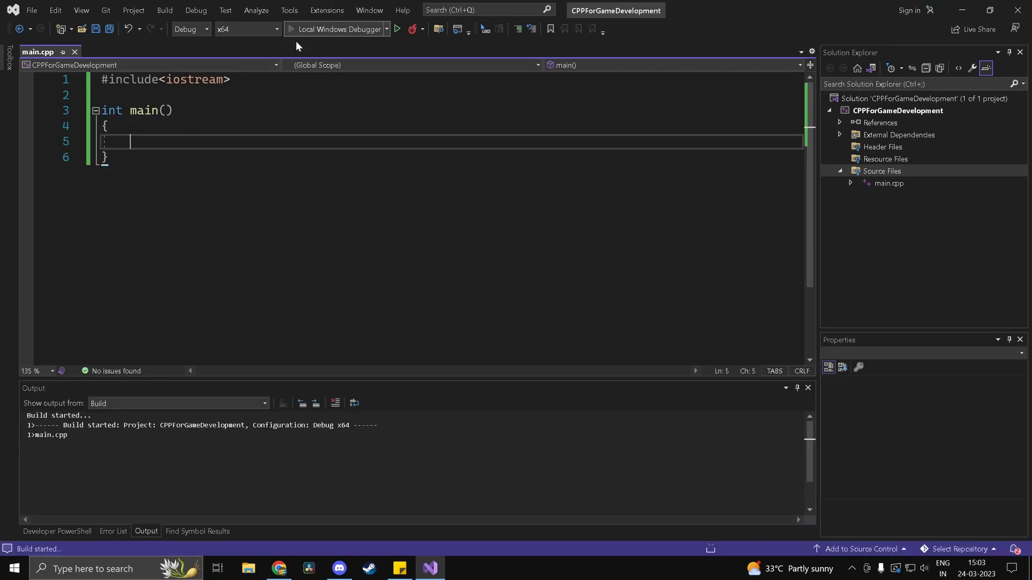
pyautogui.click(397, 29)
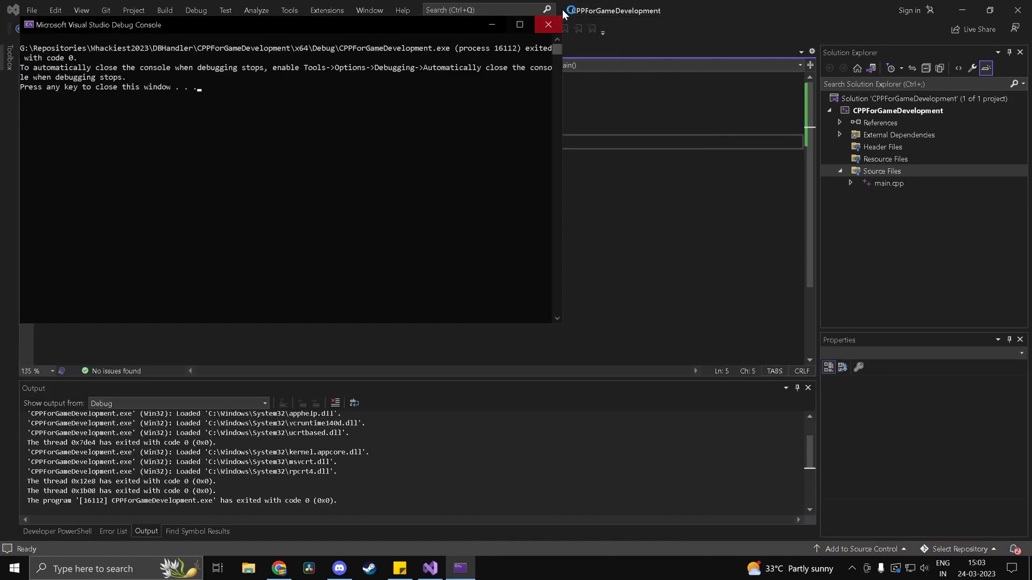
pyautogui.click(548, 24)
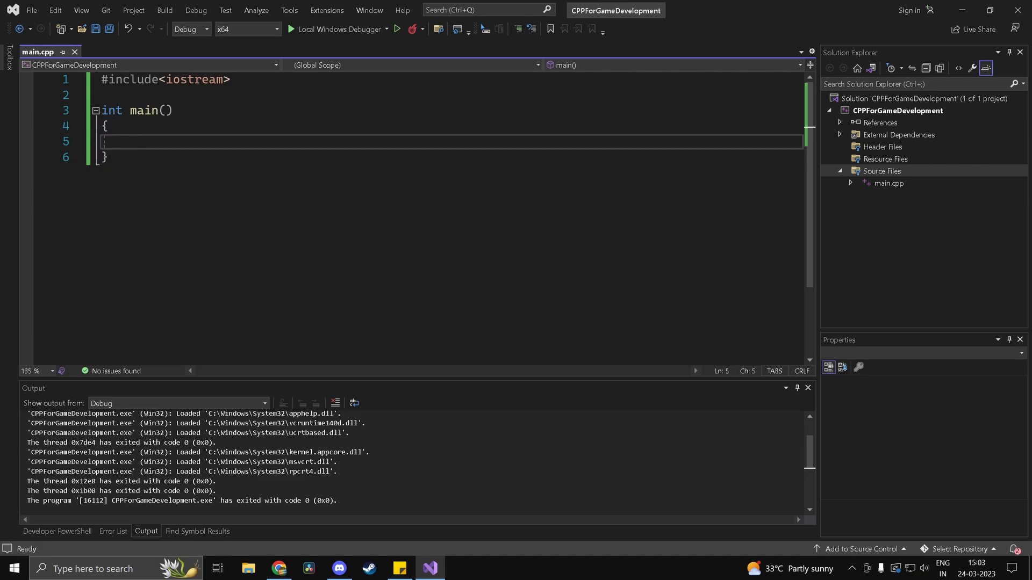
pyautogui.doubleClick(150, 110)
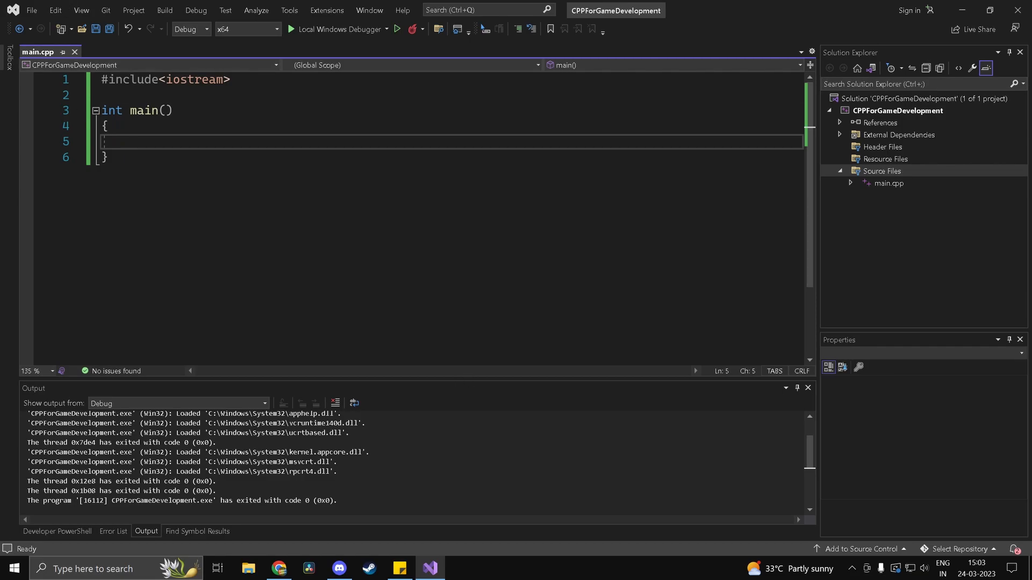
pyautogui.click(130, 142)
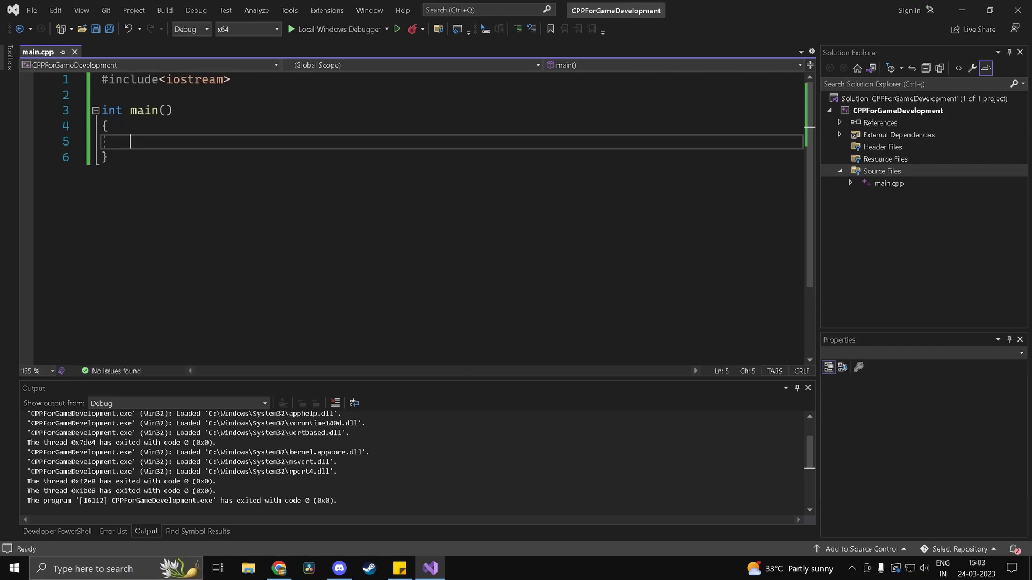
# - Add a return statement, see exit code 10, and end main with return 0
pyautogui.write('return')
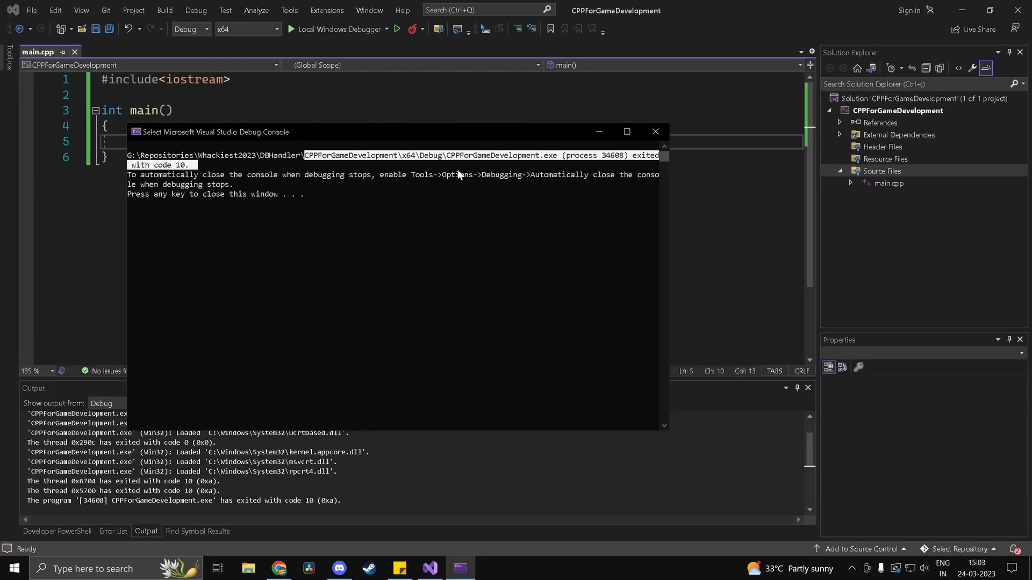
pyautogui.press('enter')
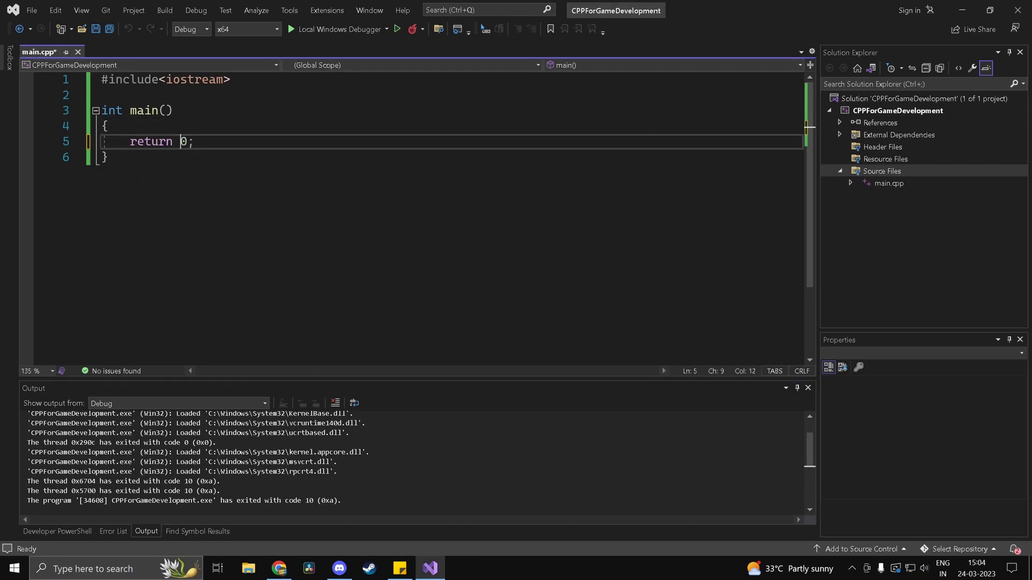
pyautogui.press('Enter')
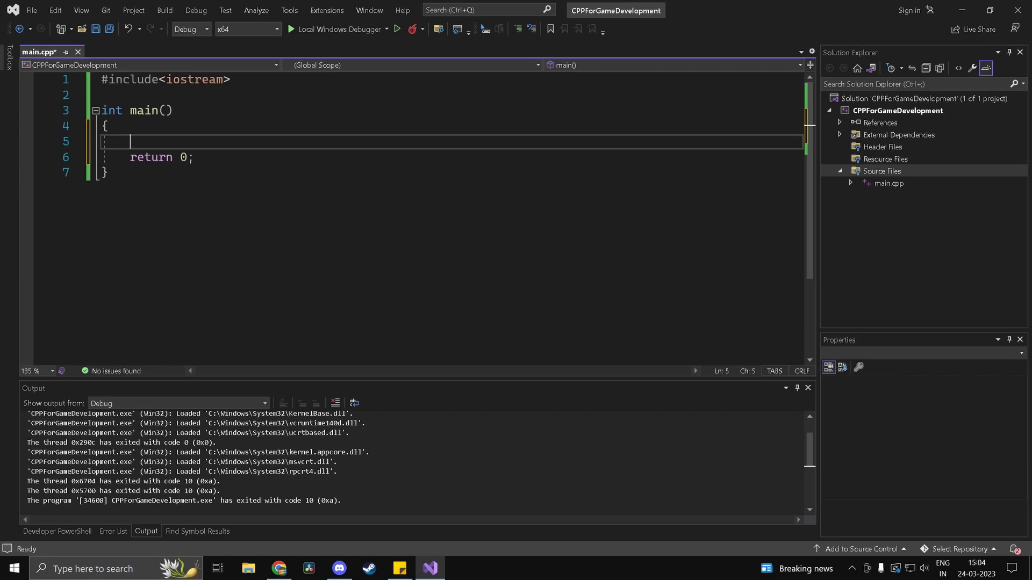
# - Print "Hello world" with std::cout above return and run it to exit code 0
pyautogui.write('std::cout<<"')
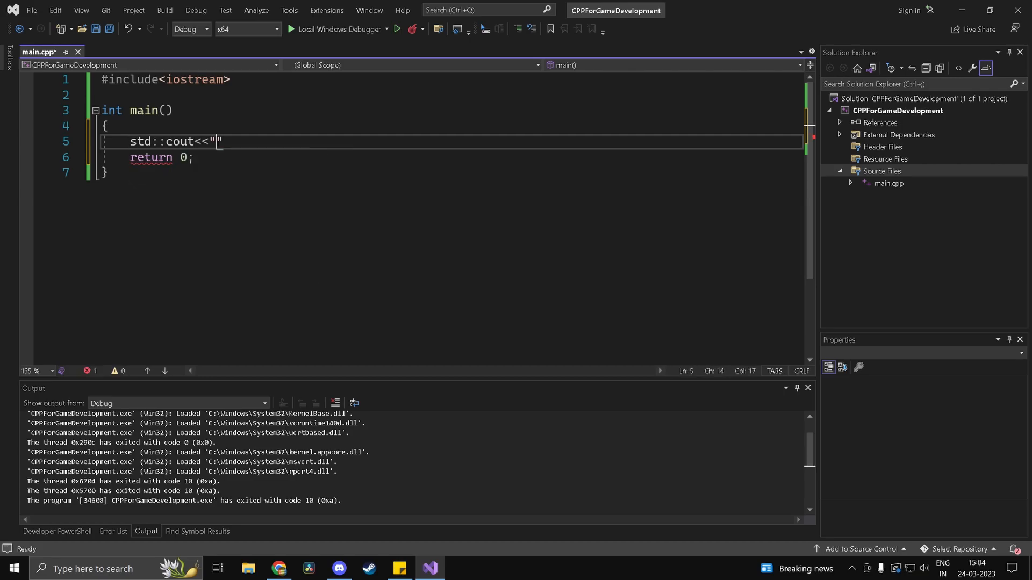
pyautogui.write('Hell')
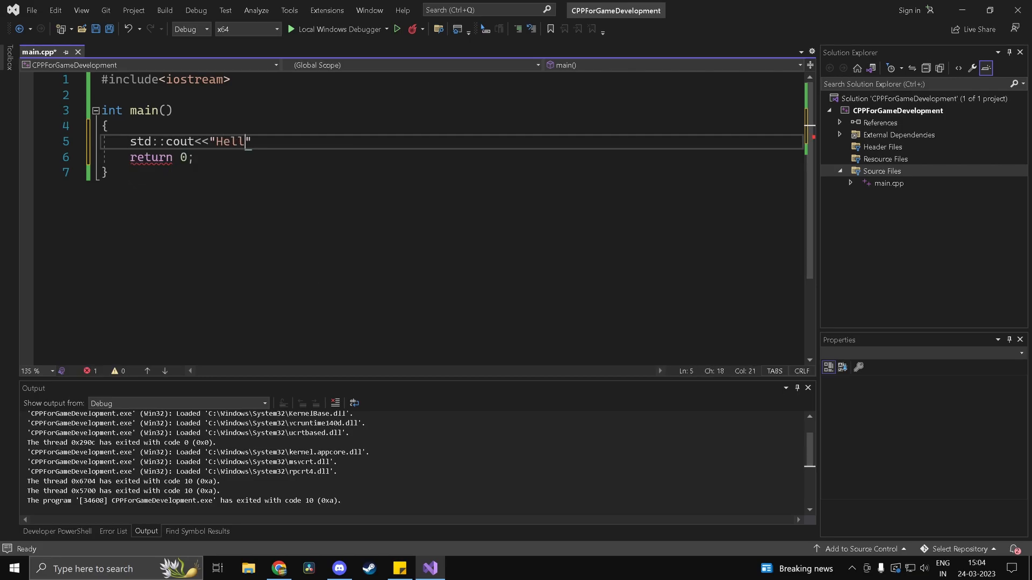
pyautogui.write('o world')
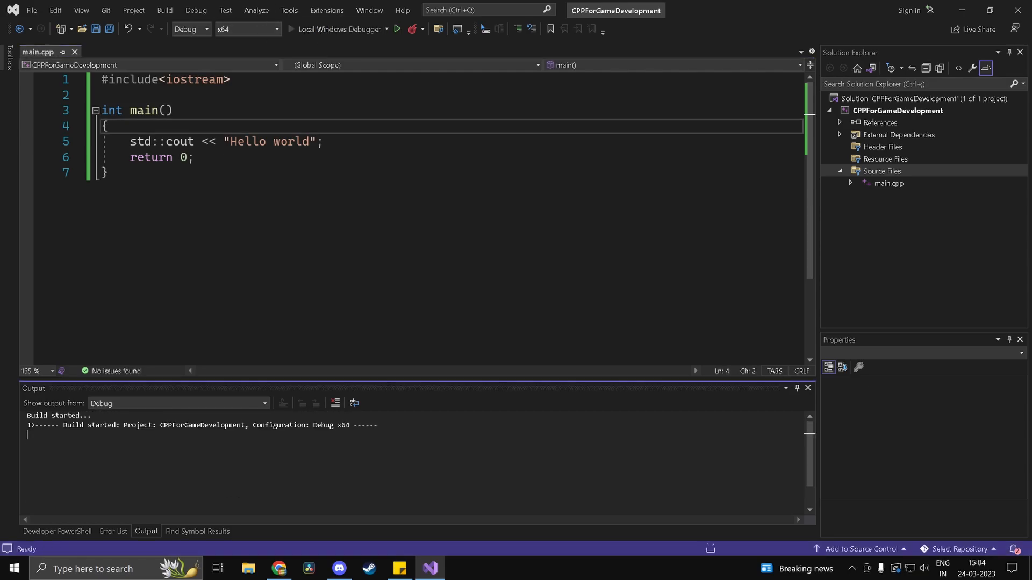
pyautogui.click(396, 29)
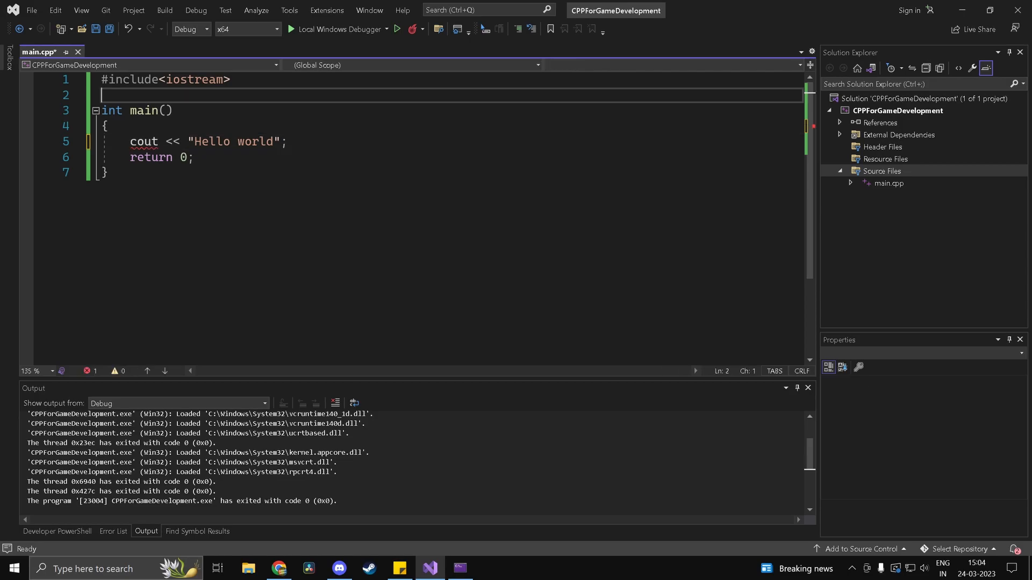
# - Add using namespace std; on line 3 of main.cpp and save the file
pyautogui.press('enter')
pyautogui.write('using namespace std;')
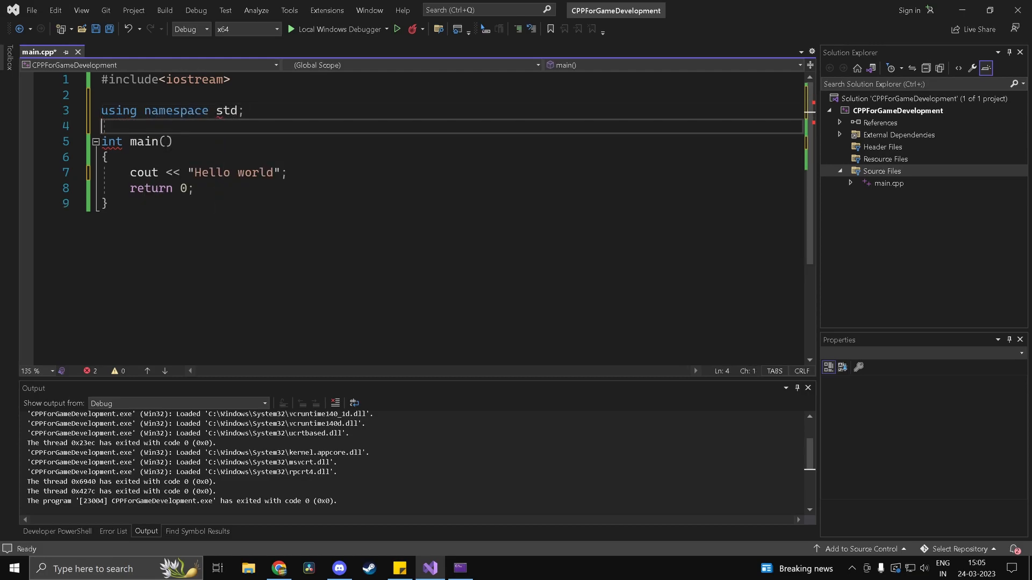
pyautogui.press('ctrl+s')
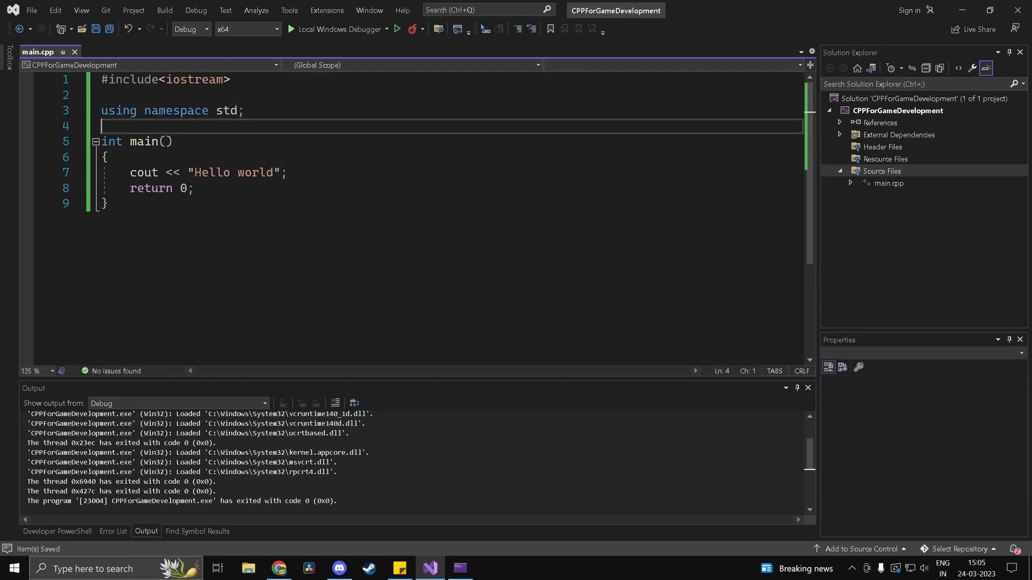
pyautogui.doubleClick(143, 173)
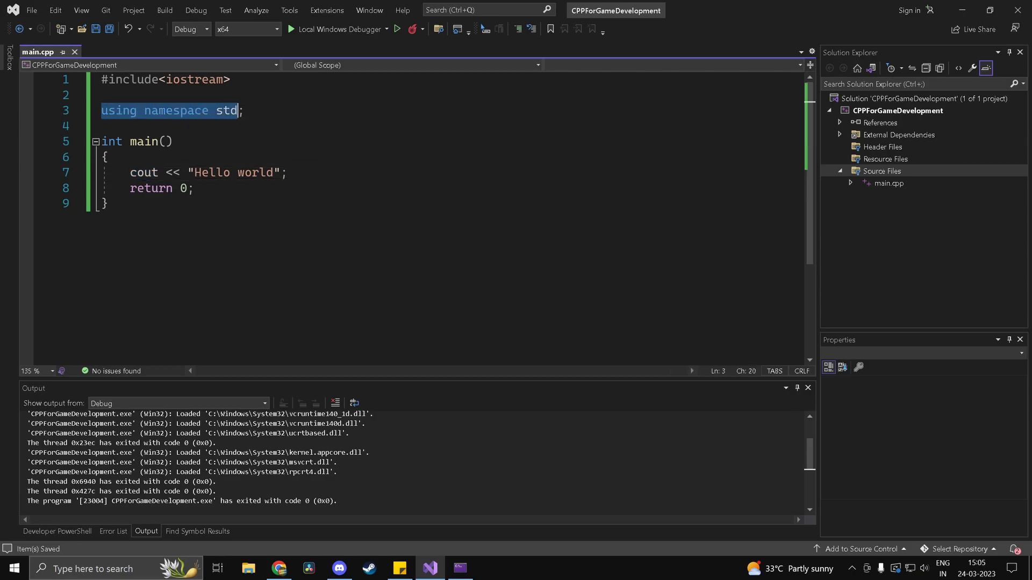
# - Run the program with Local Windows Debugger, confirm 'Hello world' prints, then close the console
pyautogui.click(396, 29)
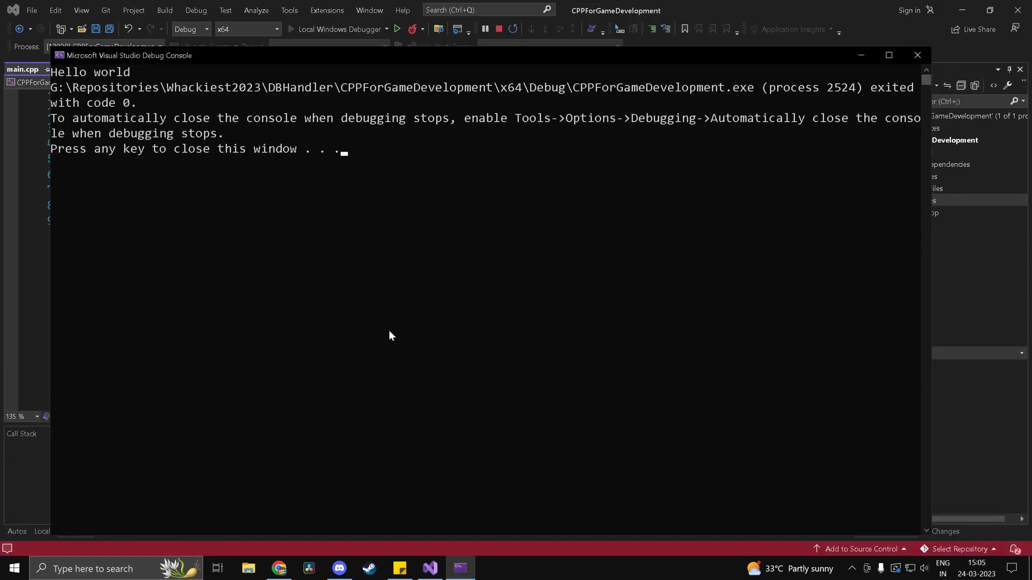
pyautogui.press('enter')
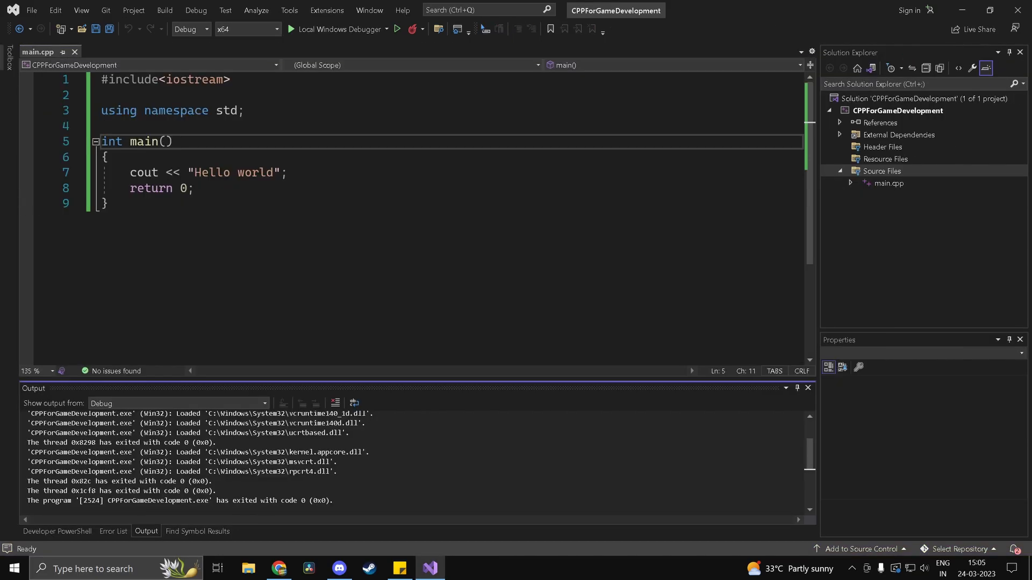
pyautogui.doubleClick(172, 173)
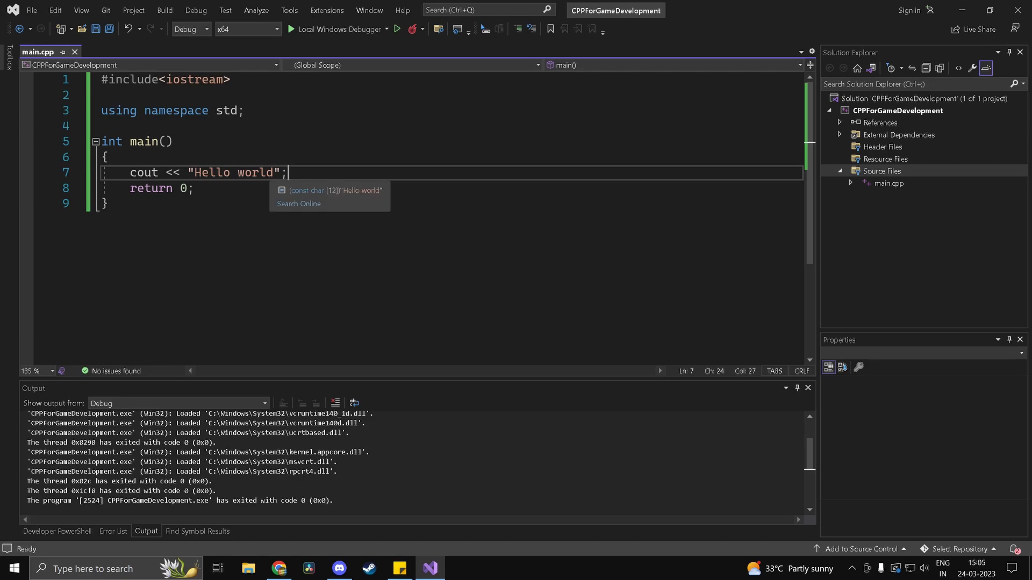
pyautogui.tripleClick(207, 173)
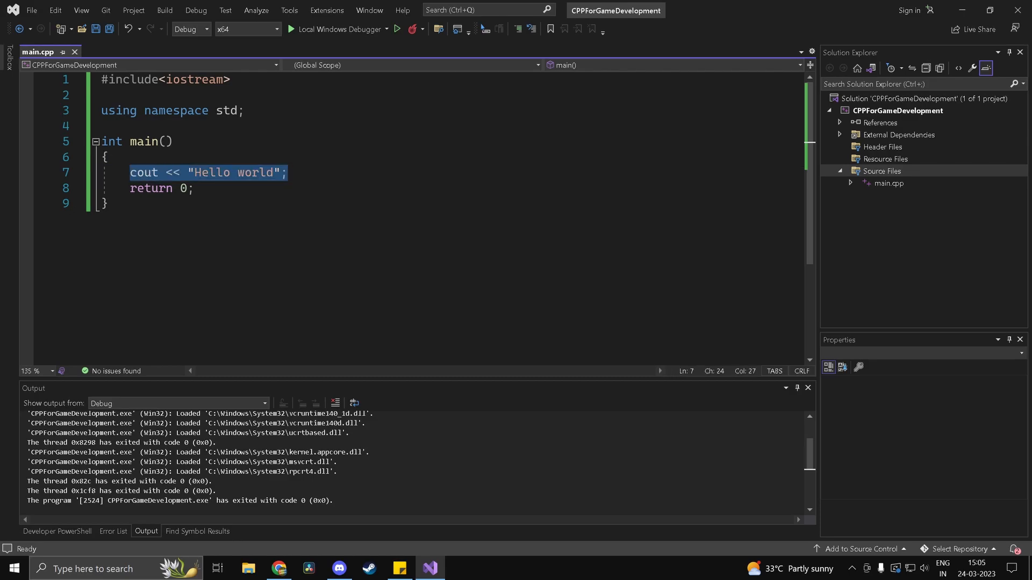
pyautogui.click(191, 188)
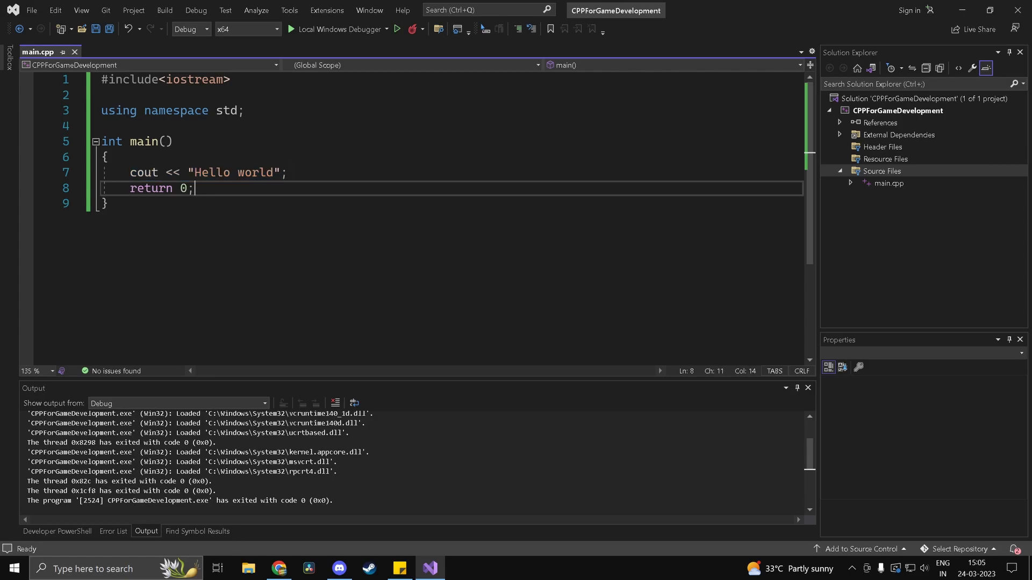
pyautogui.press('ctrl+a')
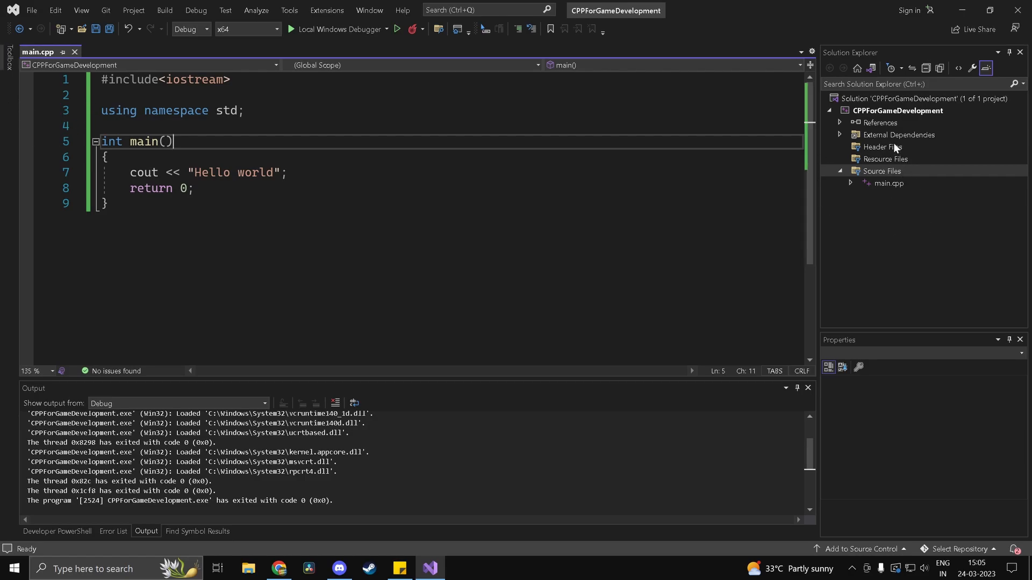
# - Add a new C++ Header File (.h) named Header.h under Header Files
pyautogui.rightClick(880, 147)
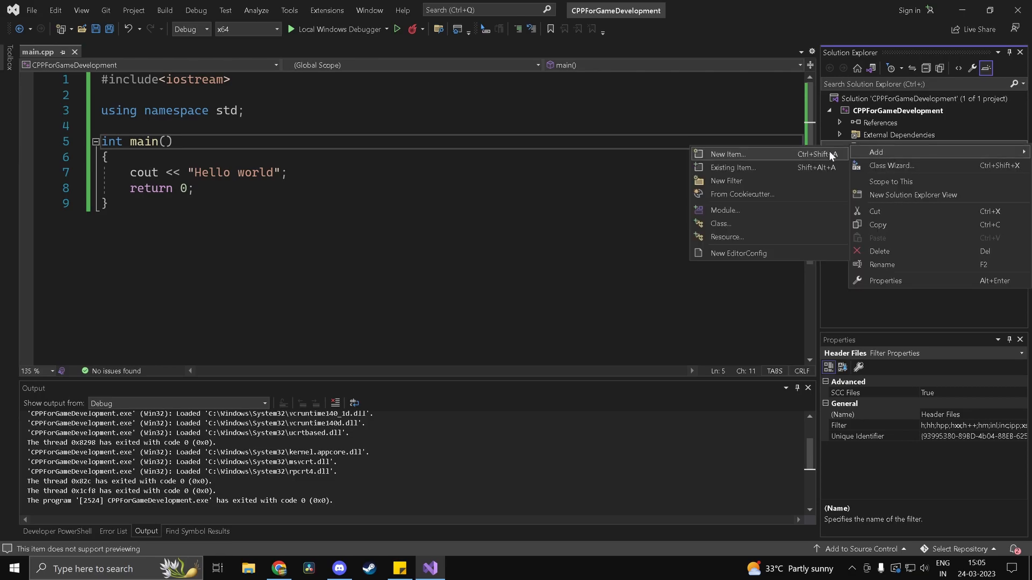
pyautogui.click(726, 154)
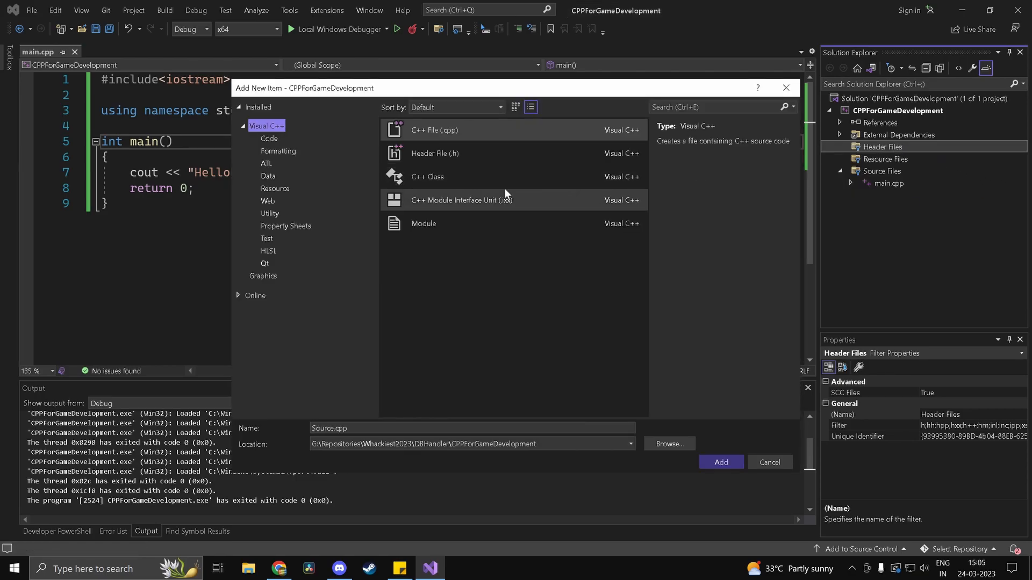
pyautogui.click(435, 153)
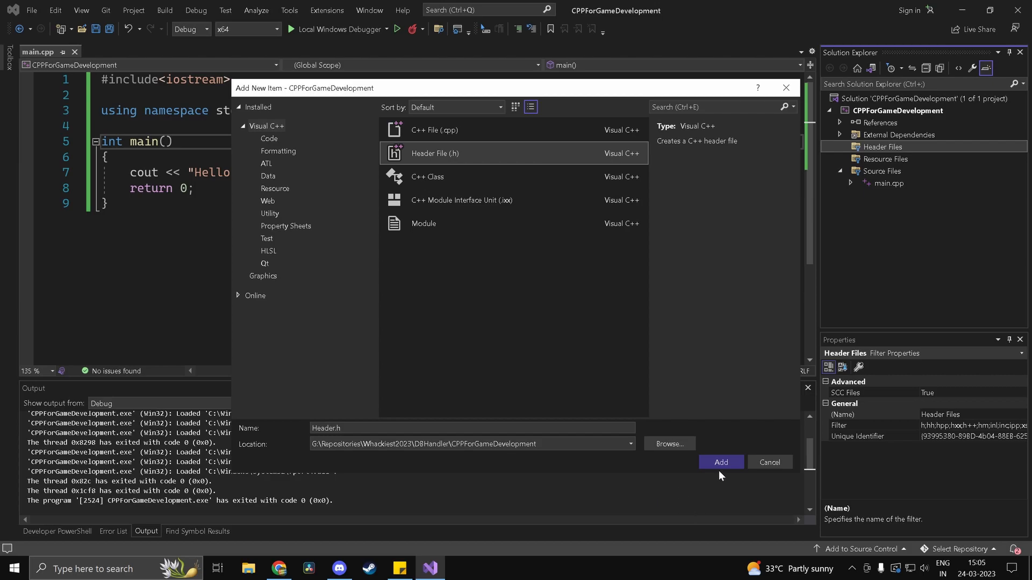
pyautogui.click(720, 463)
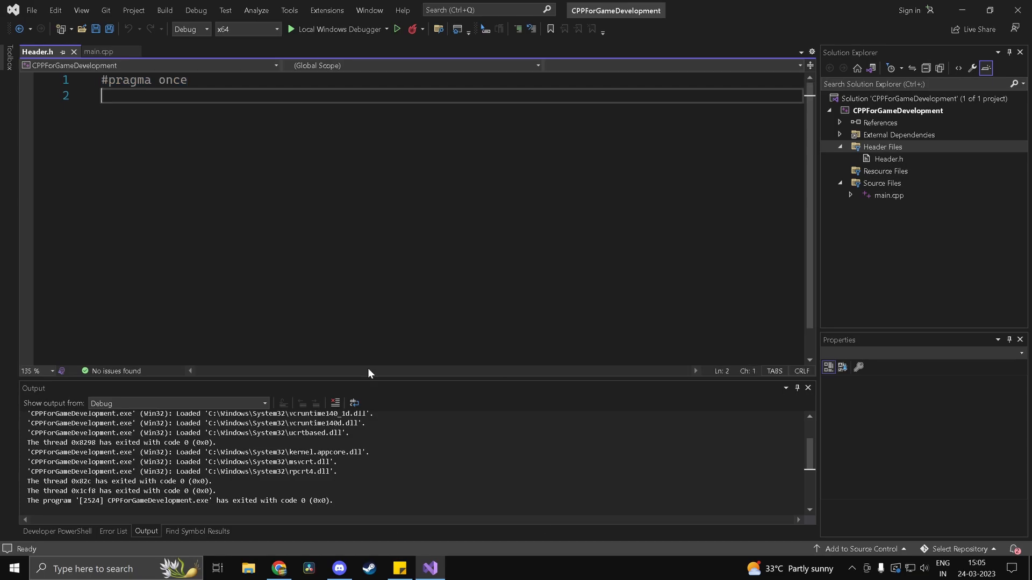
# - Add #include"Header.h" below the iostream include in main.cpp and save it
pyautogui.click(98, 52)
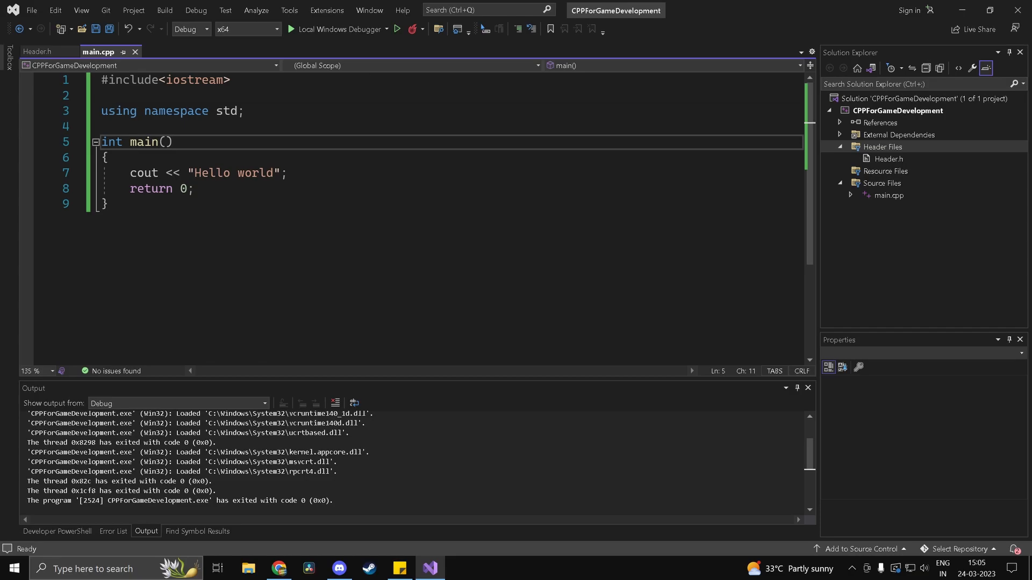
pyautogui.click(38, 52)
pyautogui.write('#in')
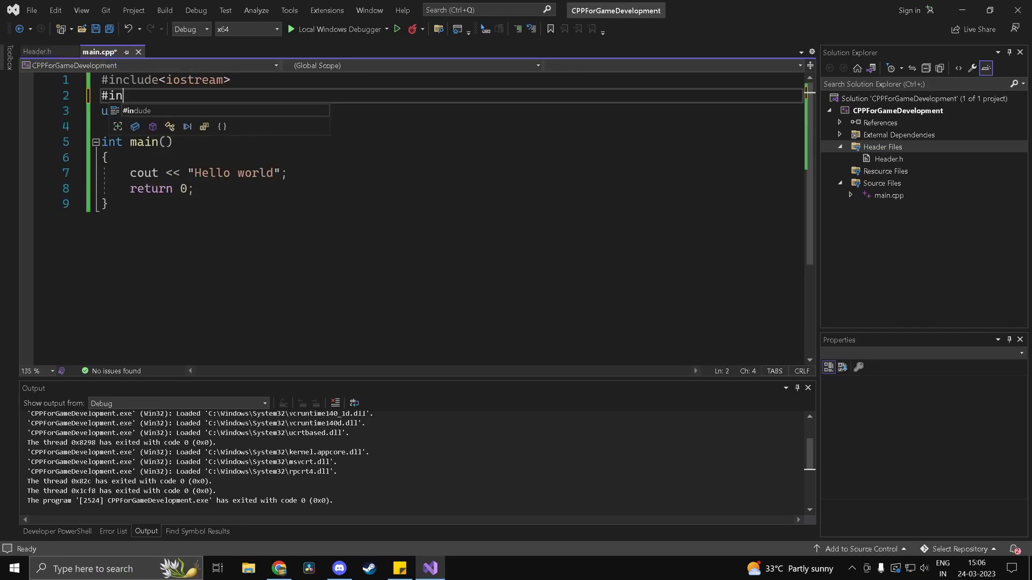
pyautogui.write('clude"')
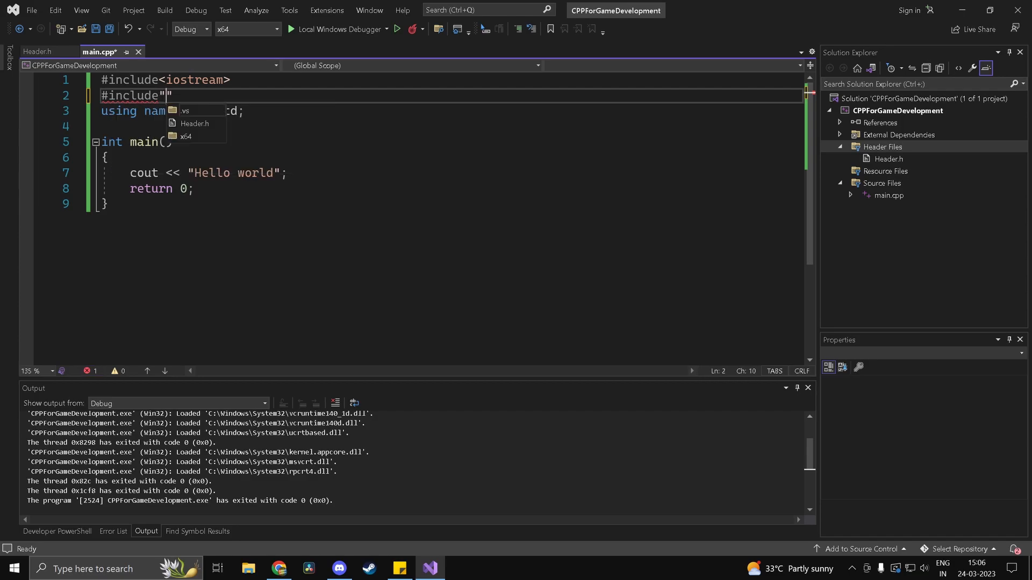
pyautogui.write('Header.h')
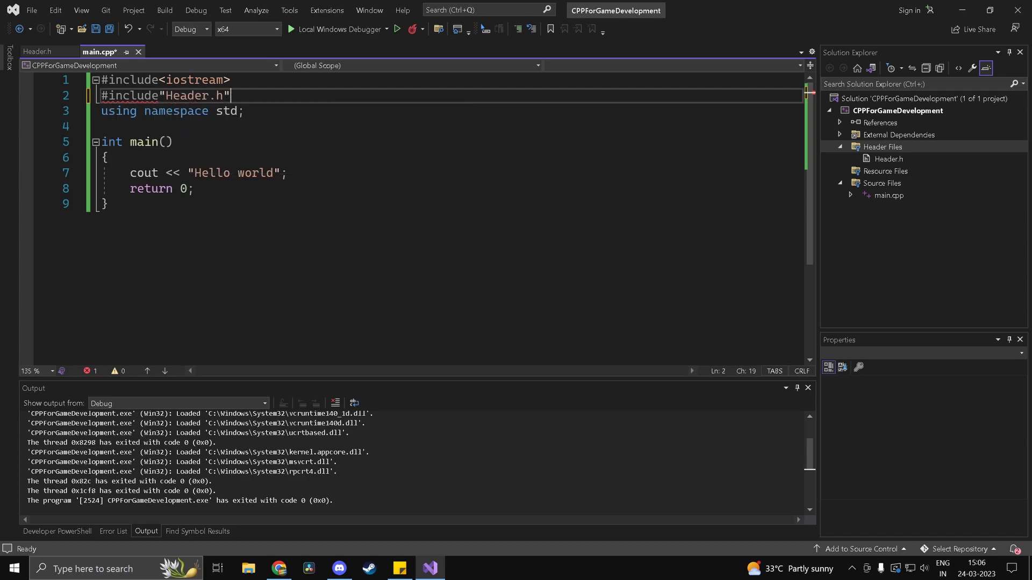
pyautogui.press('ctrl+s')
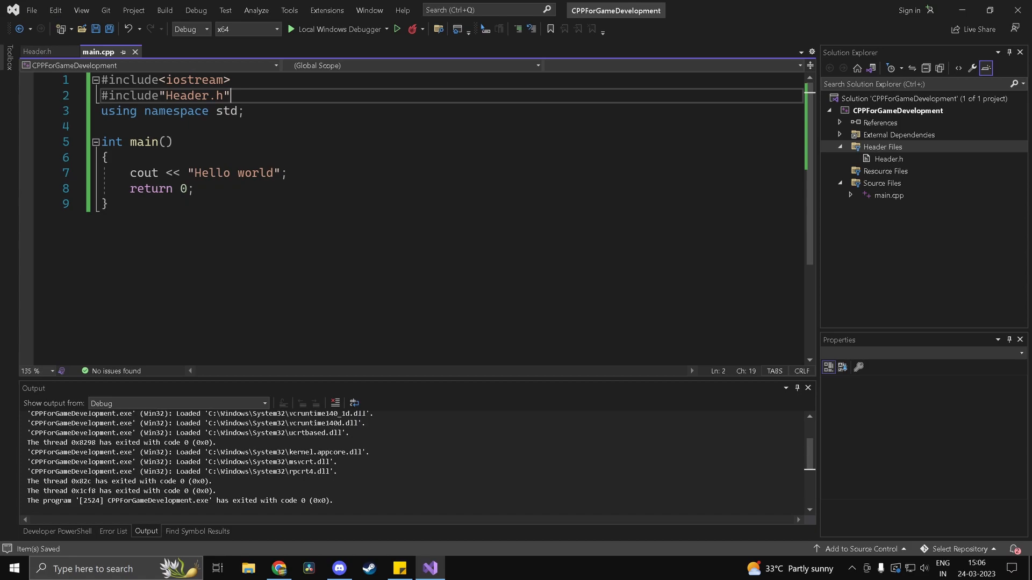
pyautogui.click(37, 52)
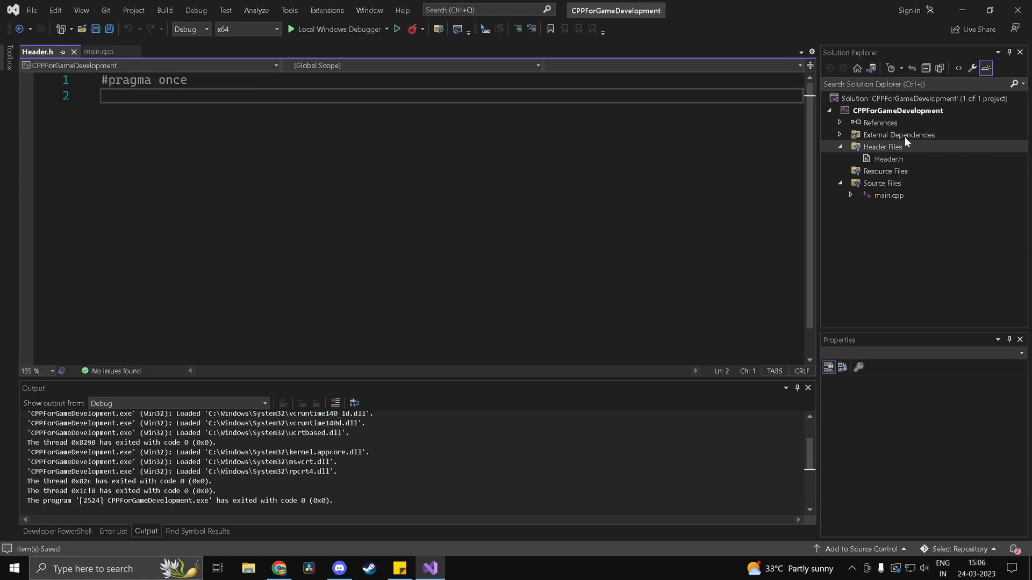
# - Create a new text document named Header1.h on the Windows desktop
pyautogui.click(883, 147)
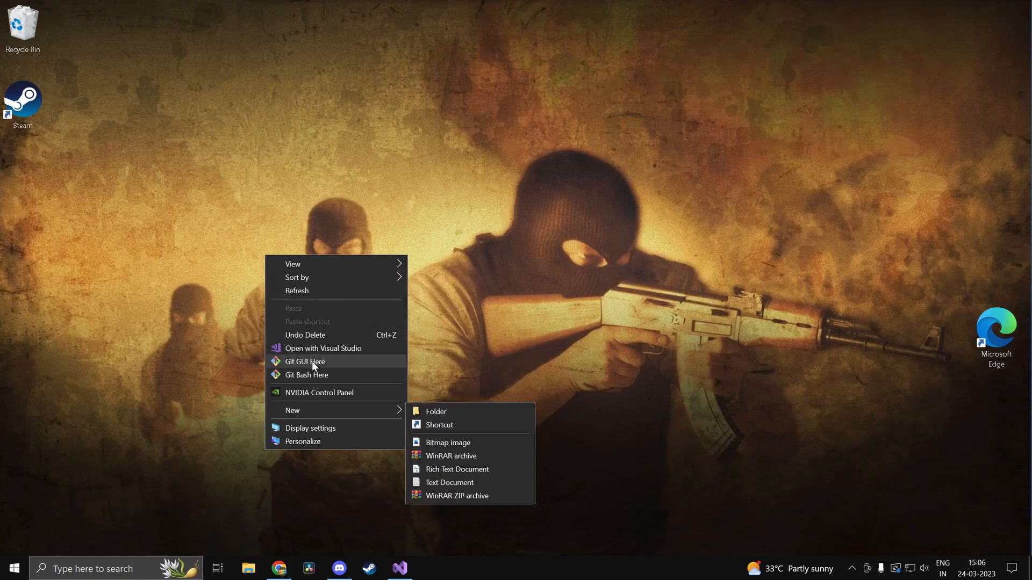
pyautogui.moveTo(450, 482)
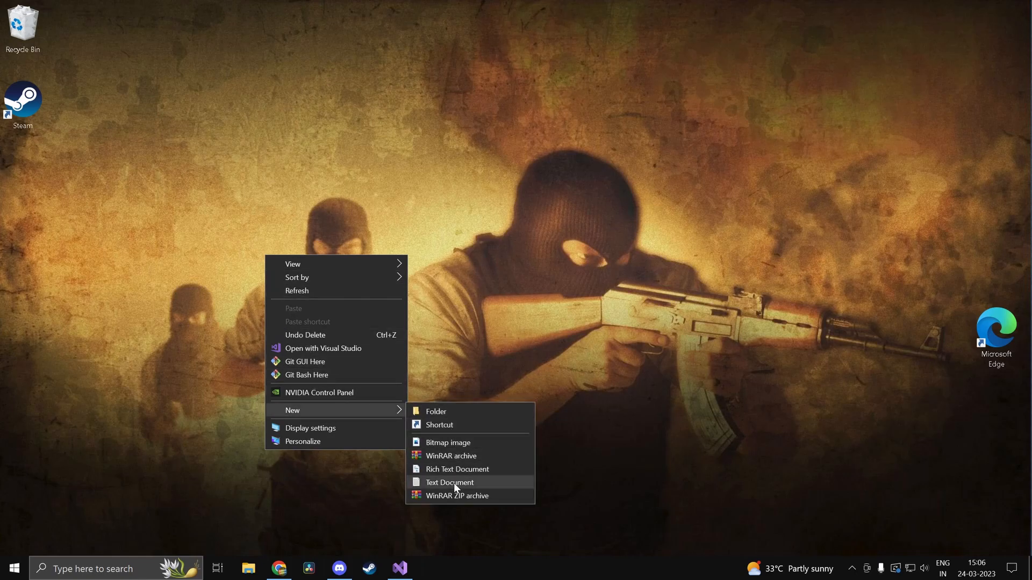
pyautogui.click(450, 482)
pyautogui.write('Header1.h.txt')
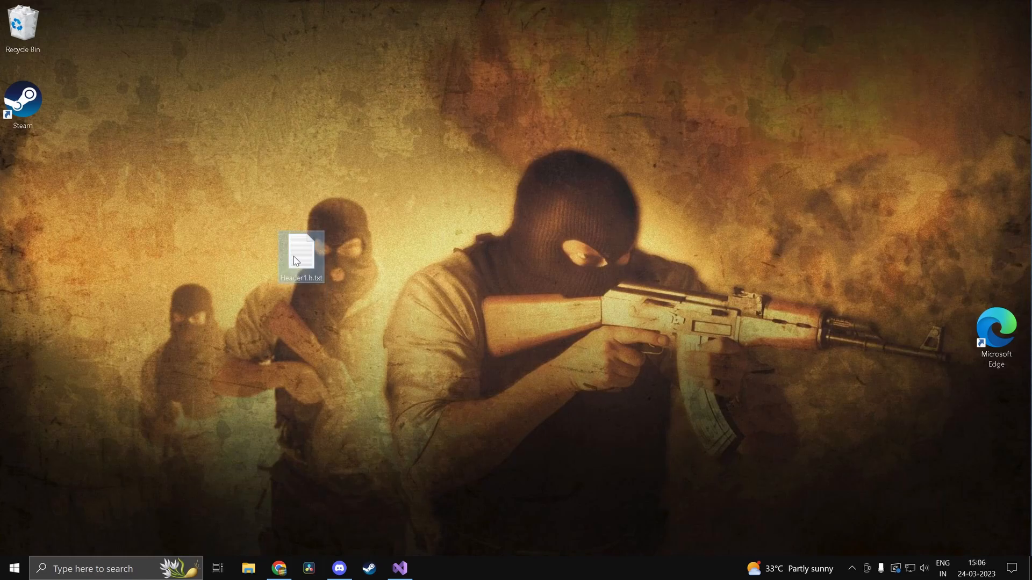
# - Rename Header1.h.txt to Header1.h through Properties, accepting the extension change warning
pyautogui.rightClick(300, 257)
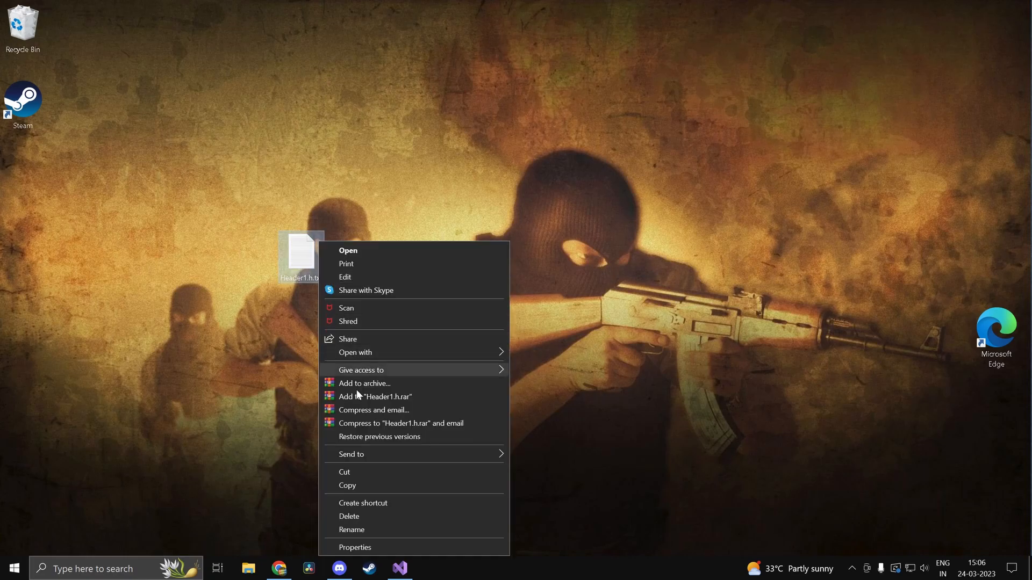
pyautogui.click(355, 547)
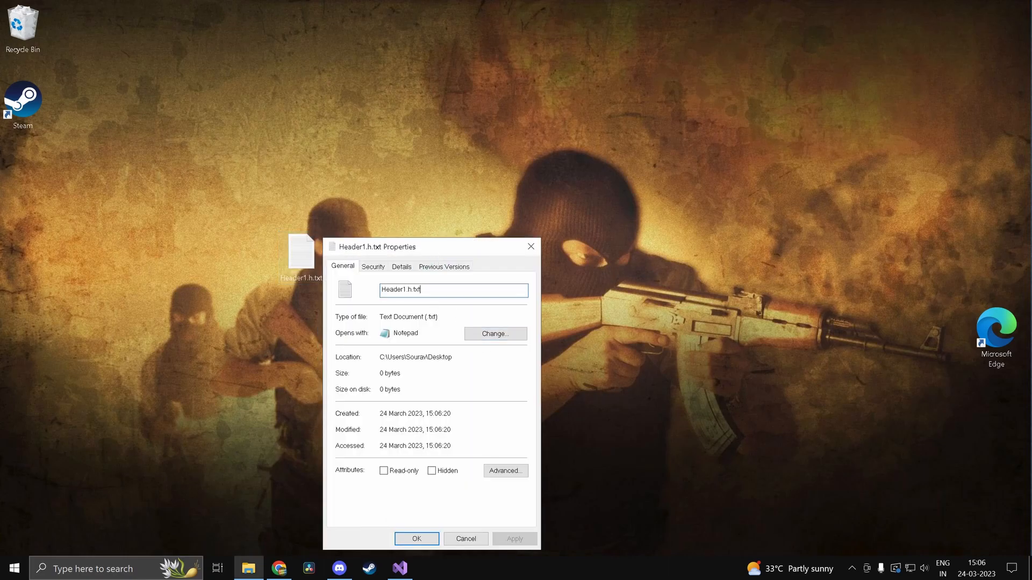
pyautogui.click(416, 539)
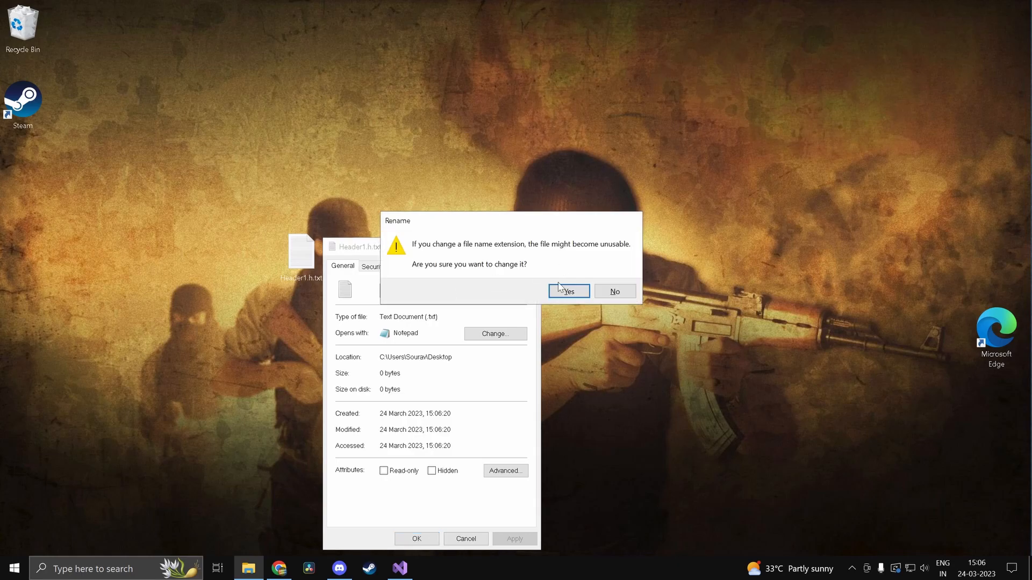
pyautogui.click(569, 291)
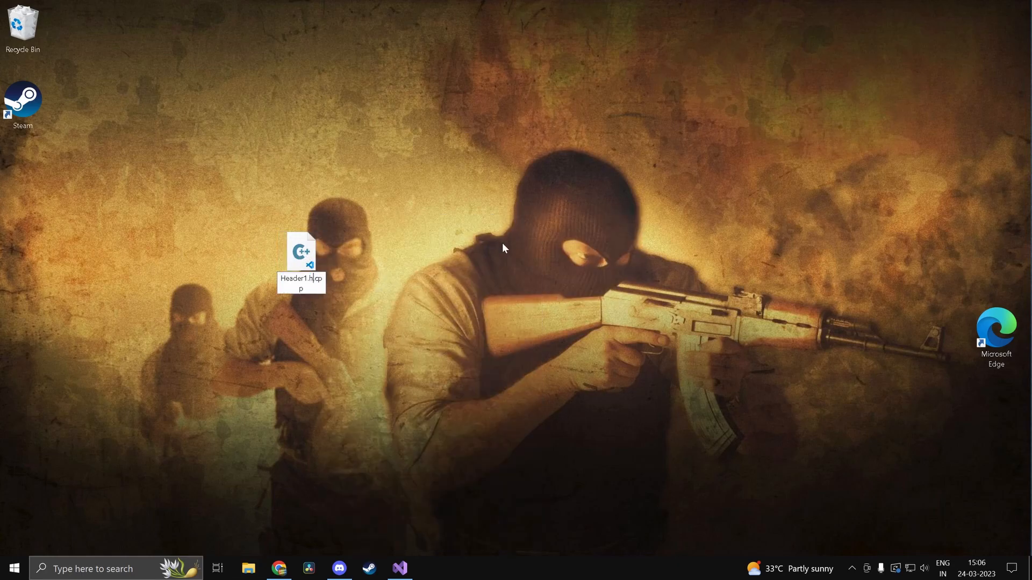
pyautogui.rightClick(300, 252)
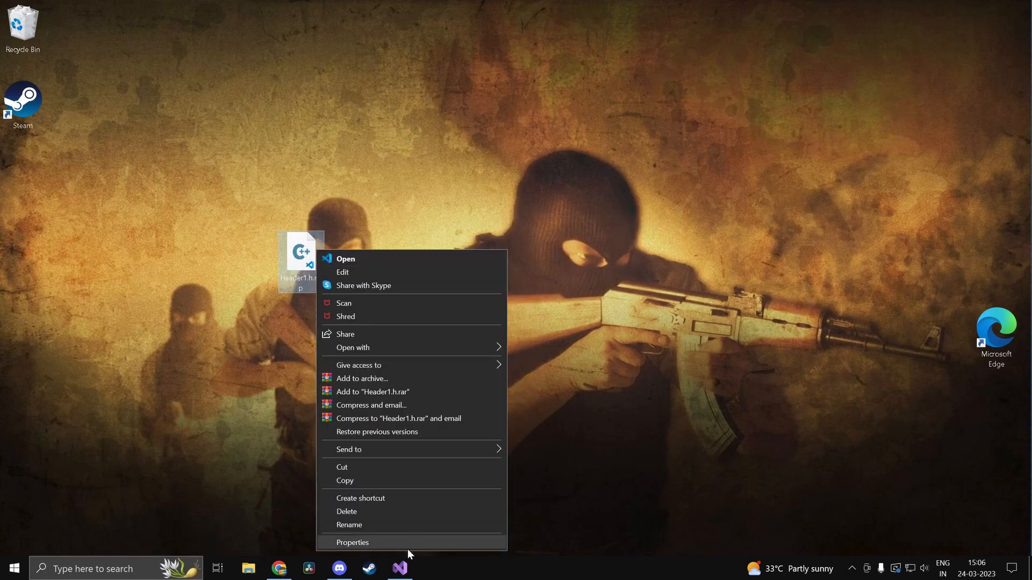
pyautogui.click(352, 542)
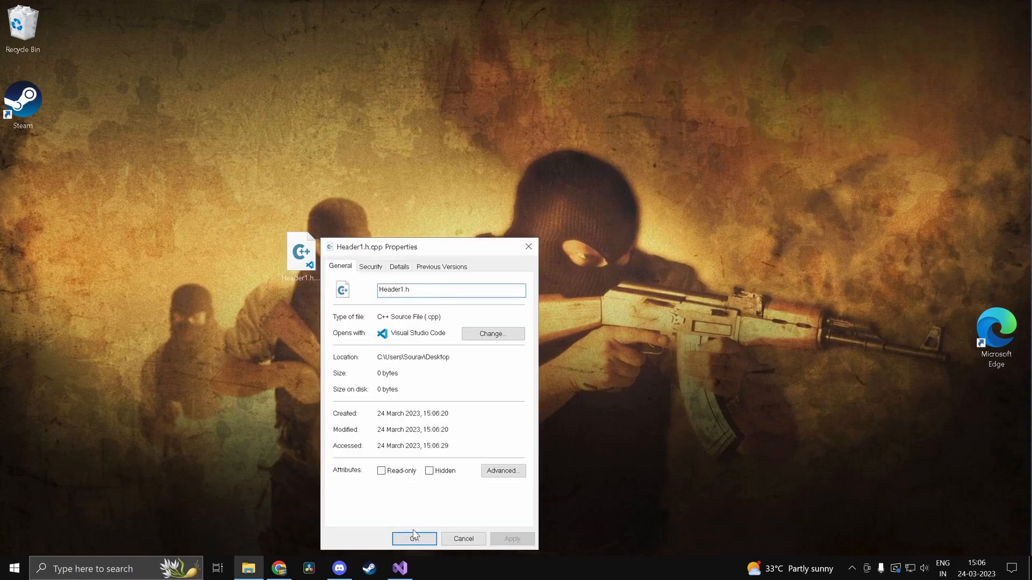
pyautogui.click(413, 538)
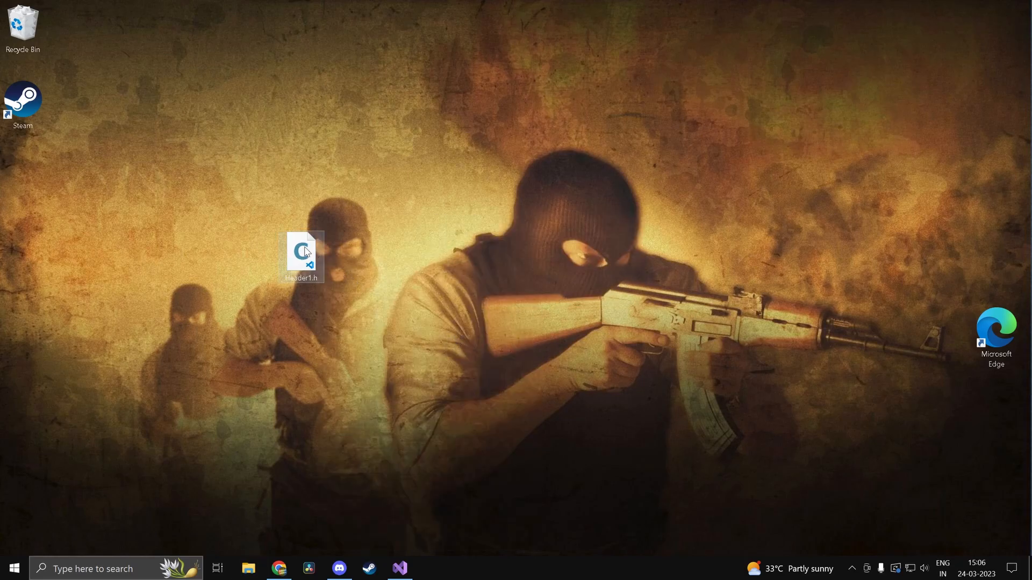
pyautogui.doubleClick(301, 252)
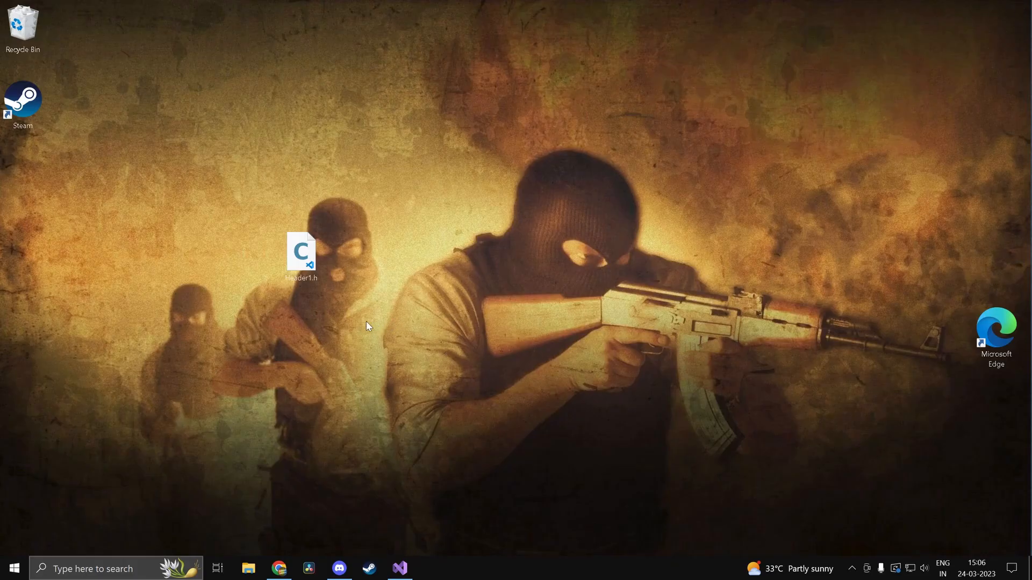
pyautogui.moveTo(330, 323)
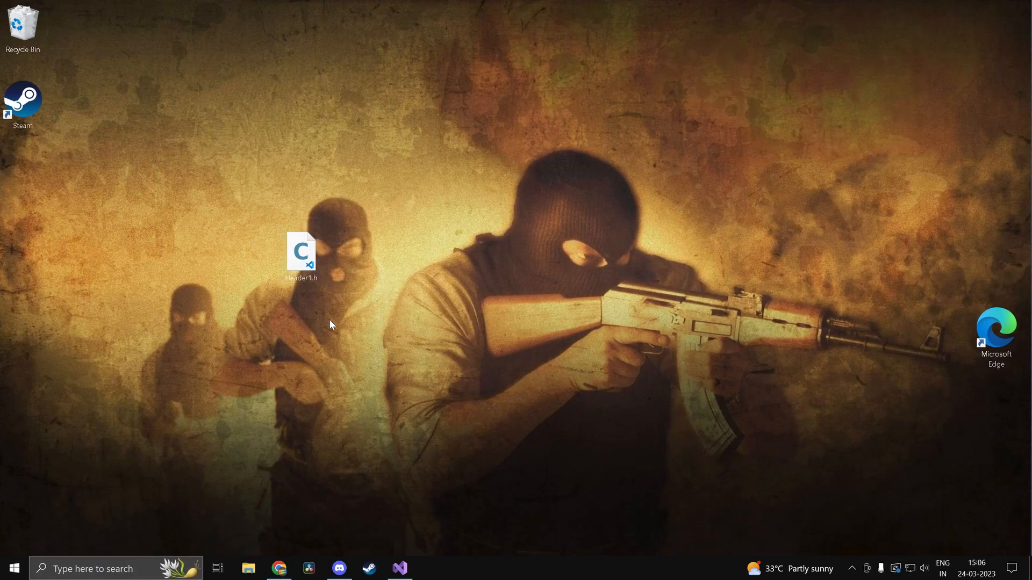
# - In File Explorer's Desktop folder, view Header1.h's Properties, including Previous Versions and its General location
pyautogui.click(247, 568)
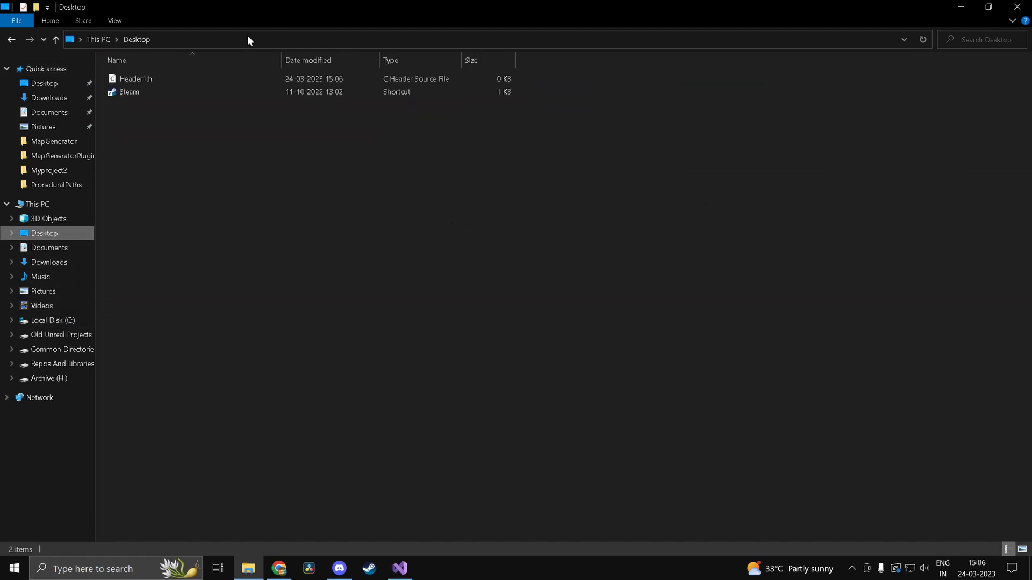
pyautogui.click(135, 79)
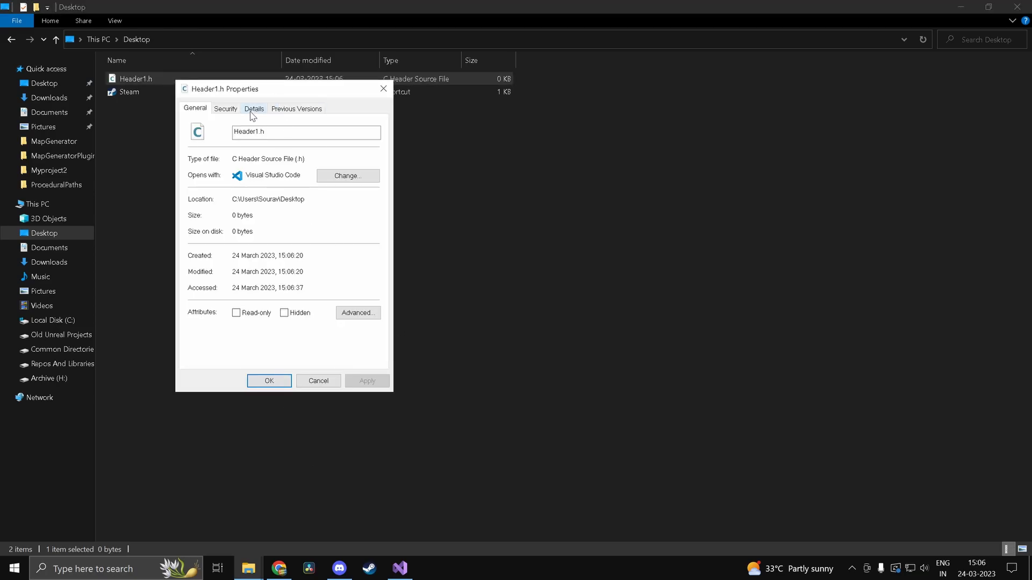
pyautogui.click(296, 109)
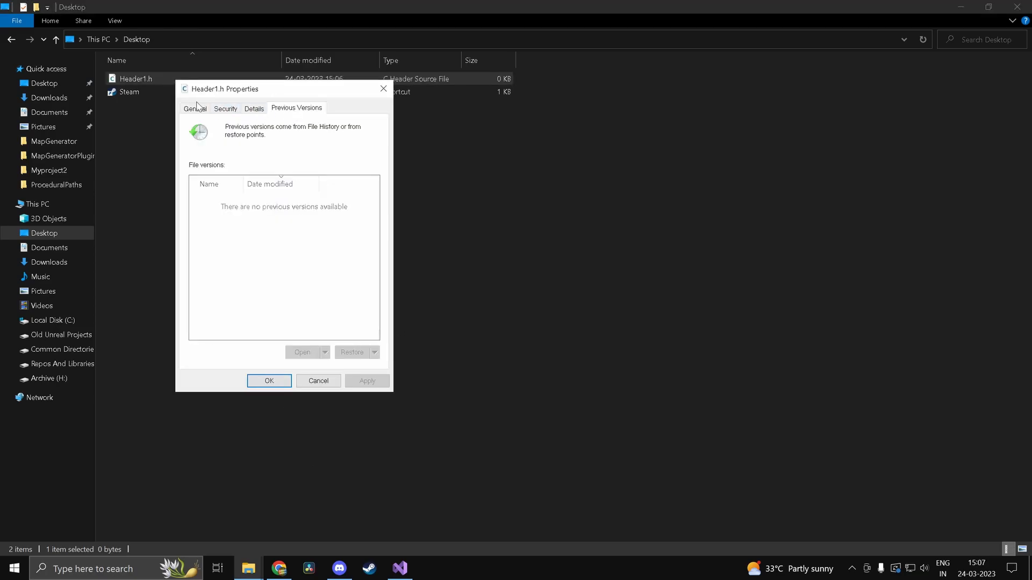
pyautogui.click(194, 109)
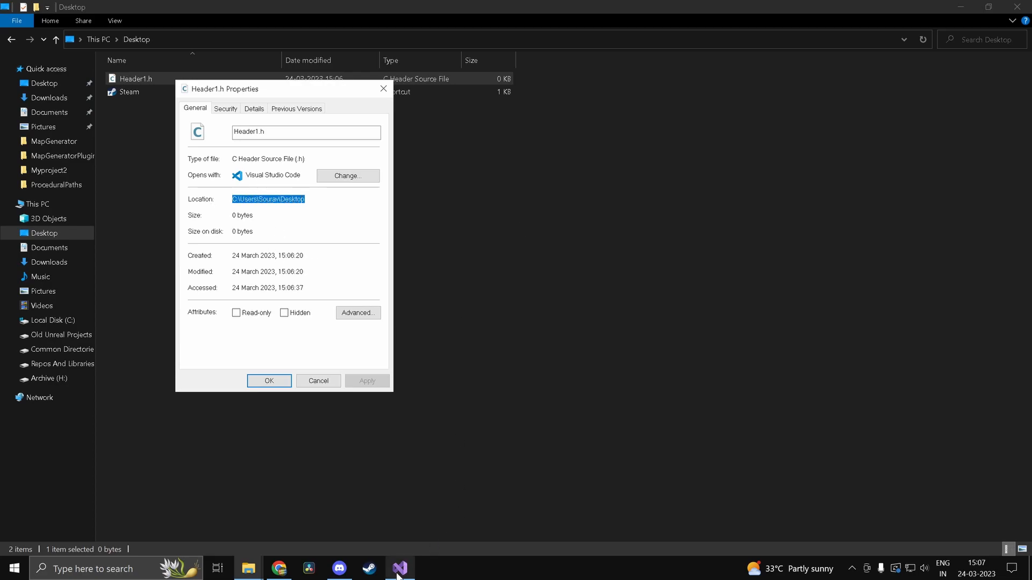
# - Replace Header.h in main.cpp's include with the full Desktop path to Header1.h, then build
pyautogui.click(399, 569)
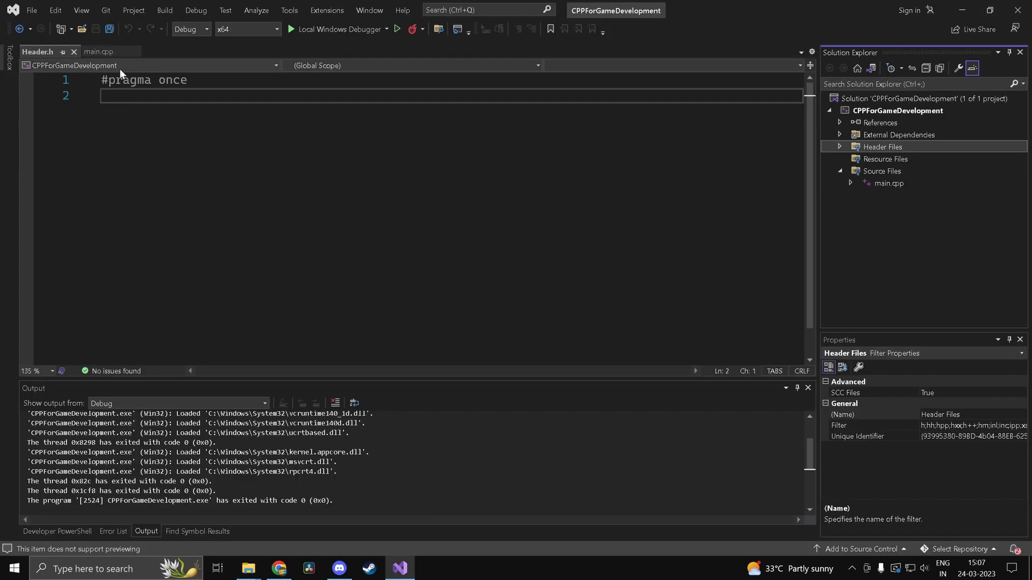
pyautogui.click(99, 52)
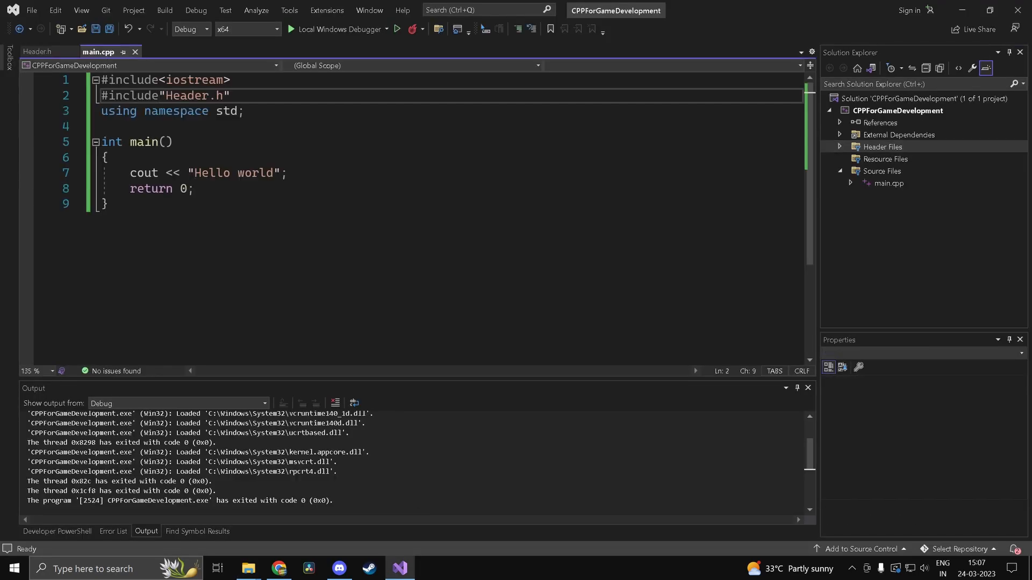
pyautogui.doubleClick(193, 96)
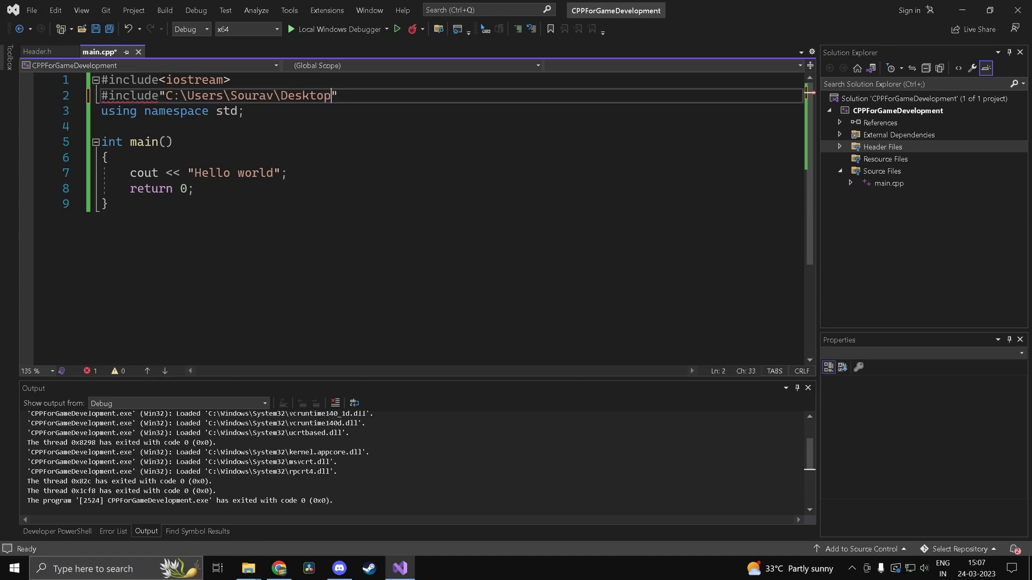
pyautogui.write('\\')
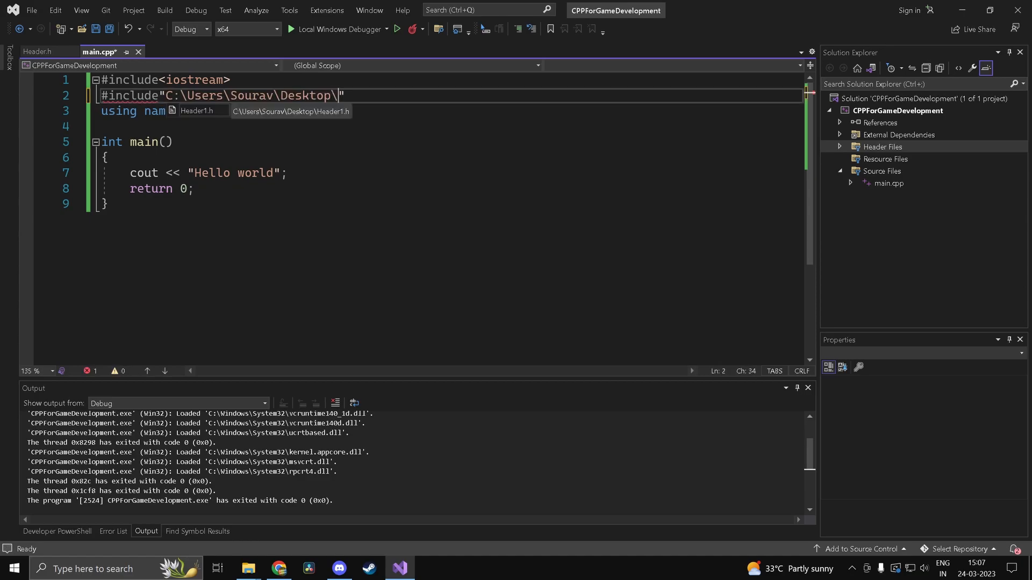
pyautogui.write('Header1.h')
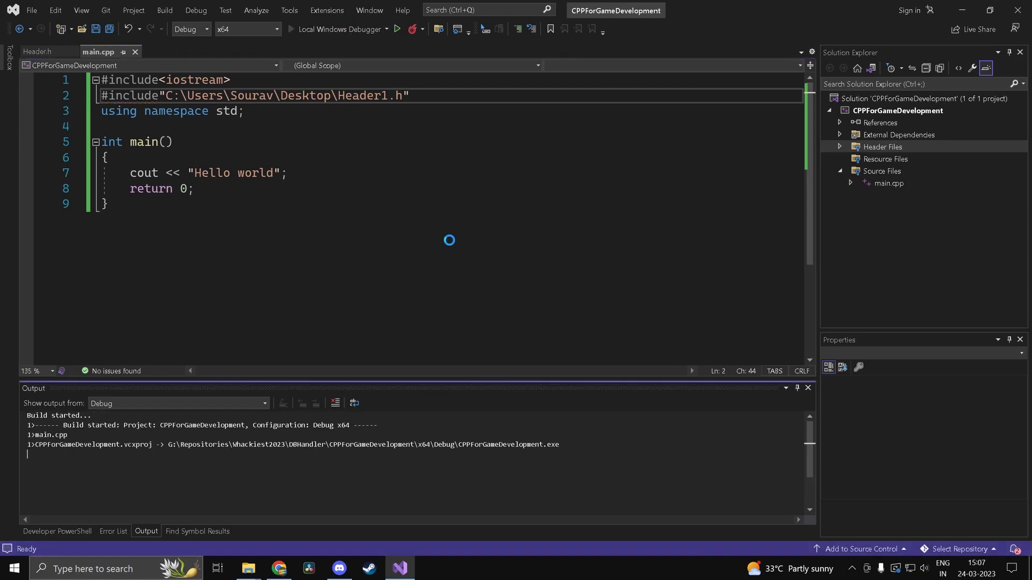
pyautogui.click(396, 29)
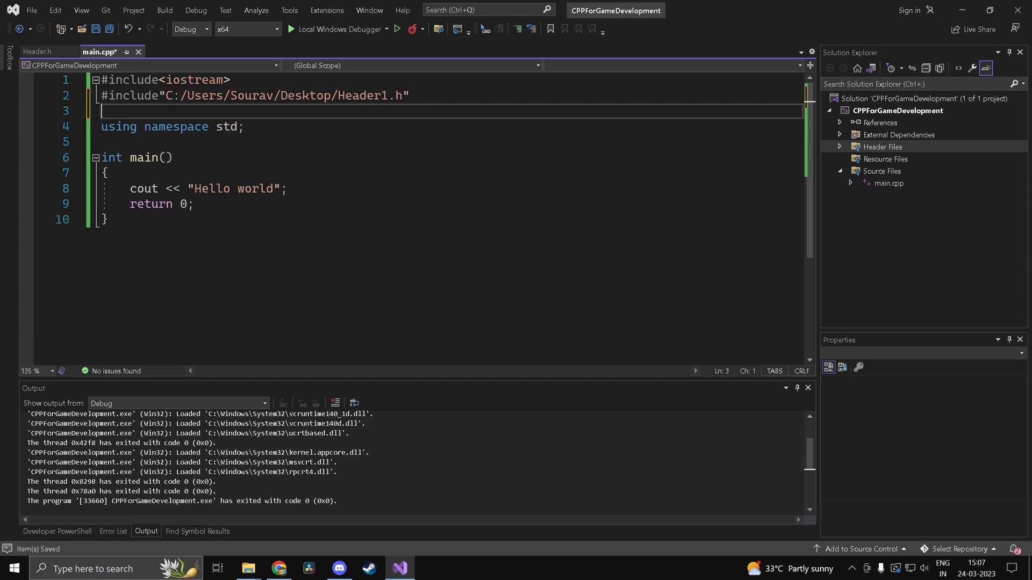
pyautogui.moveTo(227, 126)
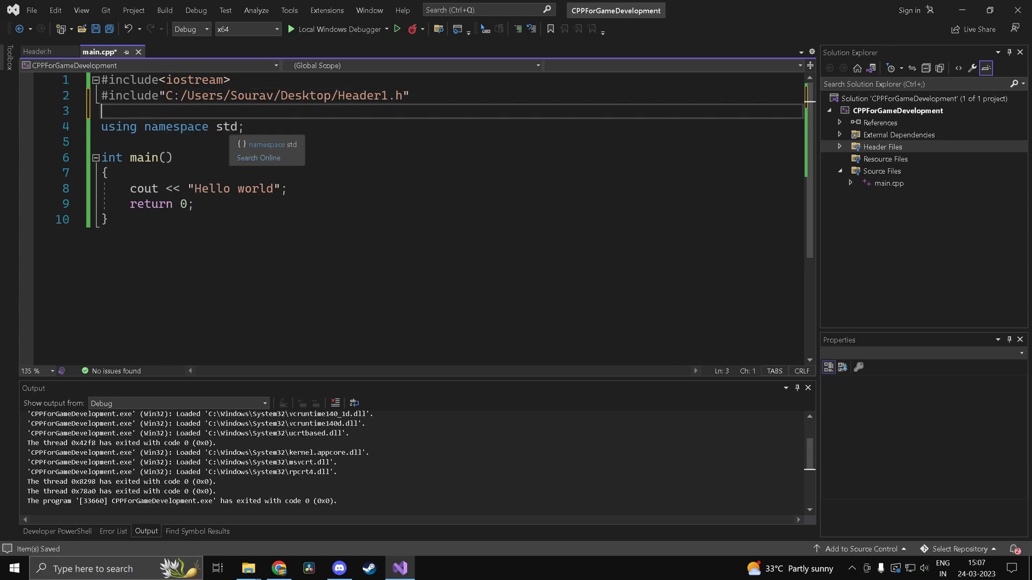